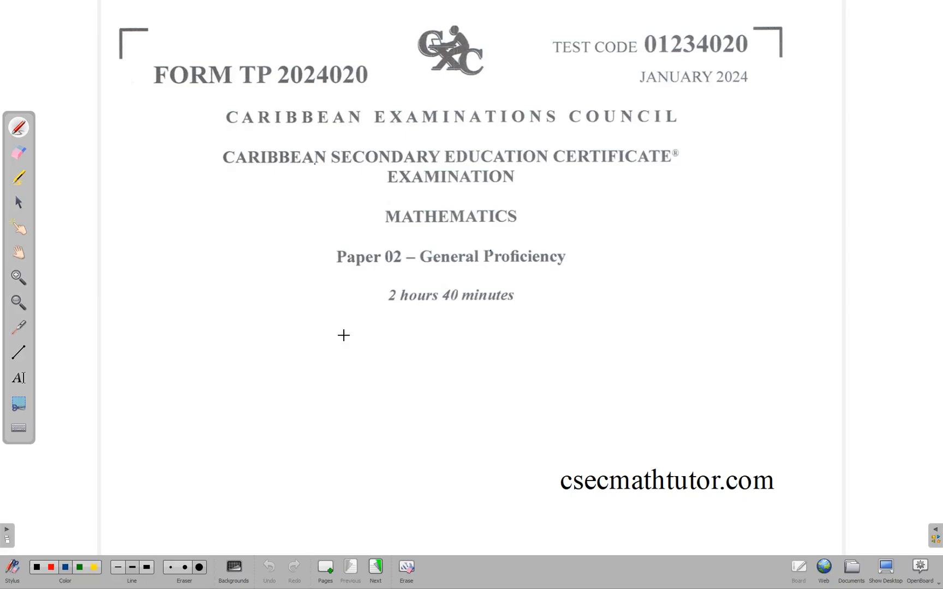
pyautogui.moveTo(341, 353)
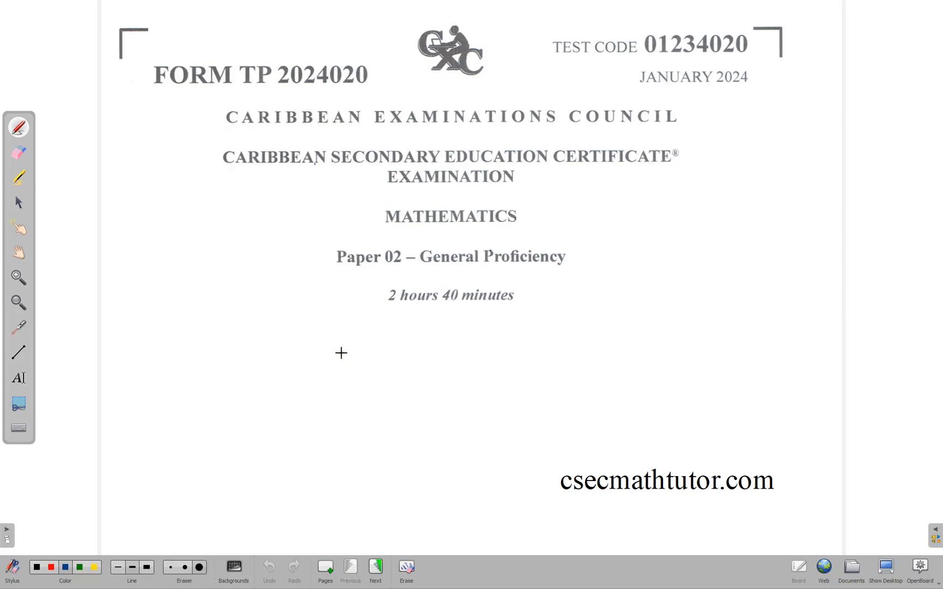
# Show question 1(a) and write 1 − [1/30 + 4/15], converting 4/15 to 8/30
pyautogui.click(375, 567)
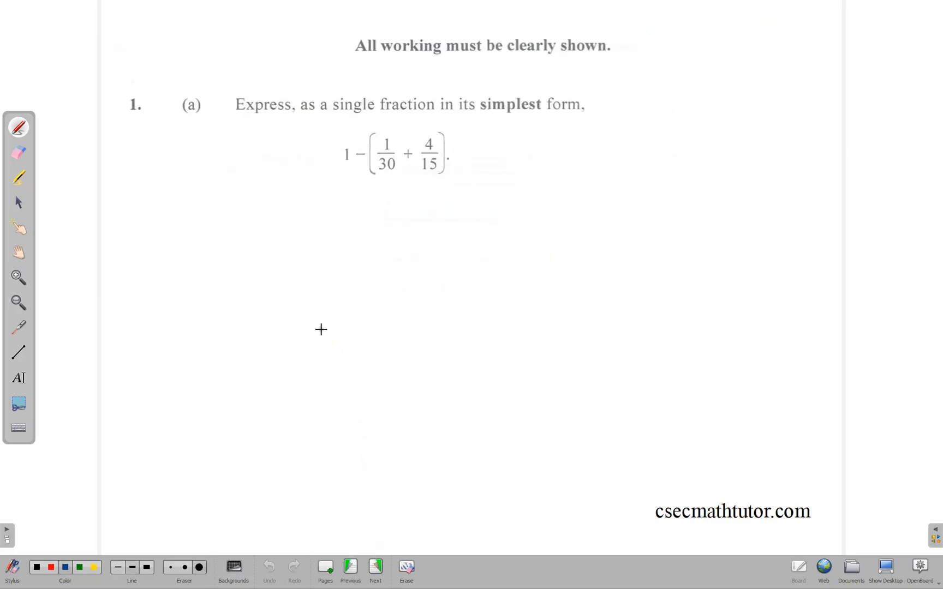
pyautogui.moveTo(280, 237)
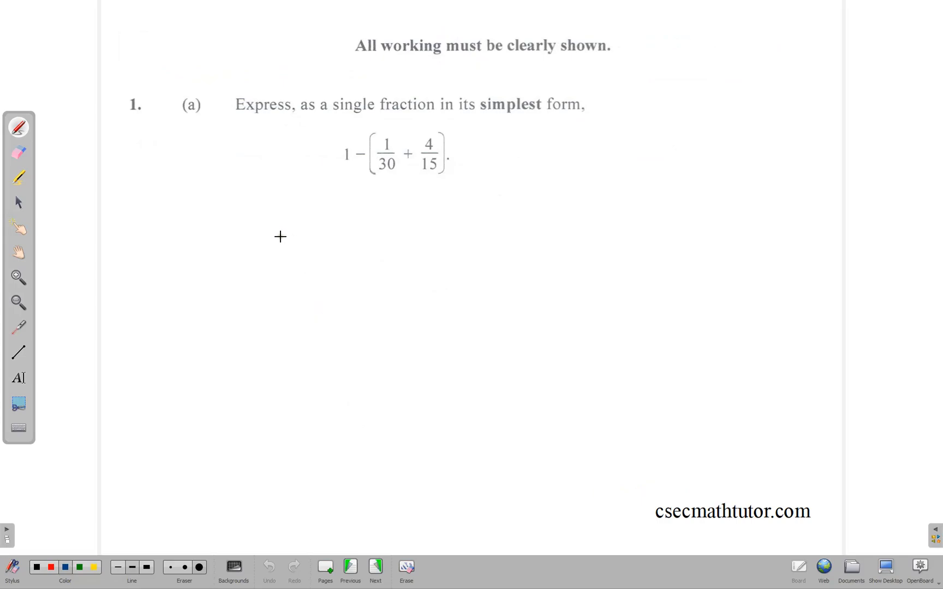
pyautogui.moveTo(328, 165)
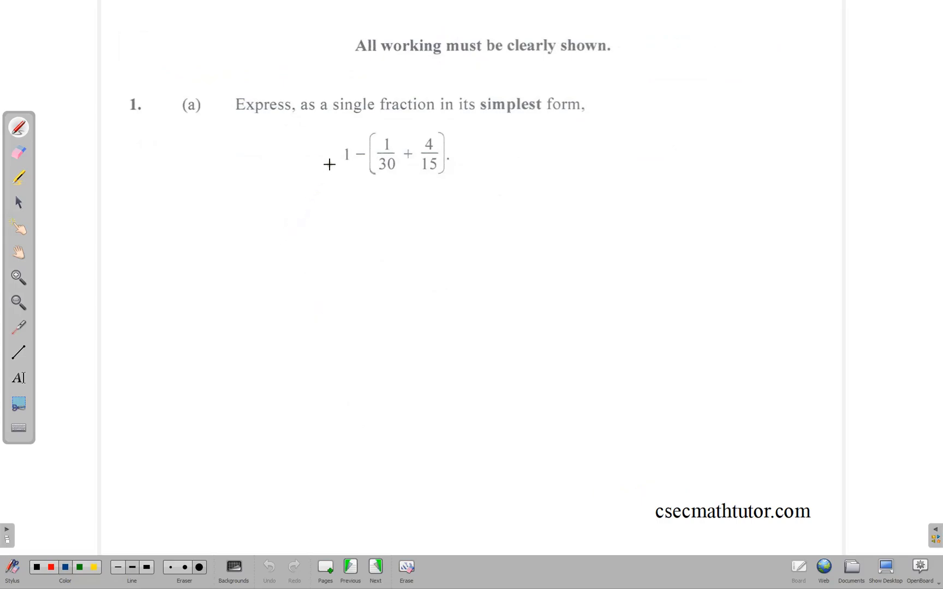
pyautogui.moveTo(444, 171)
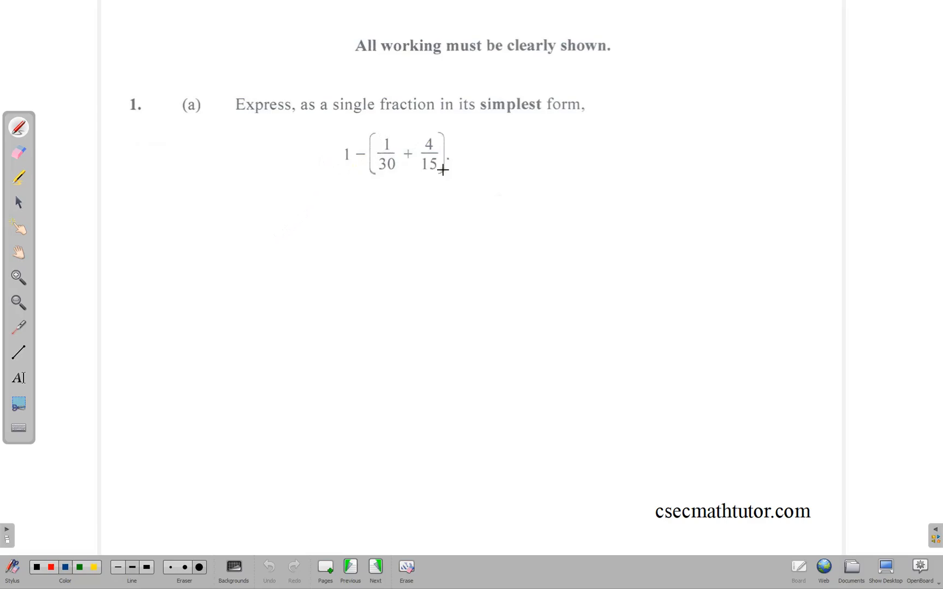
pyautogui.moveTo(410, 179)
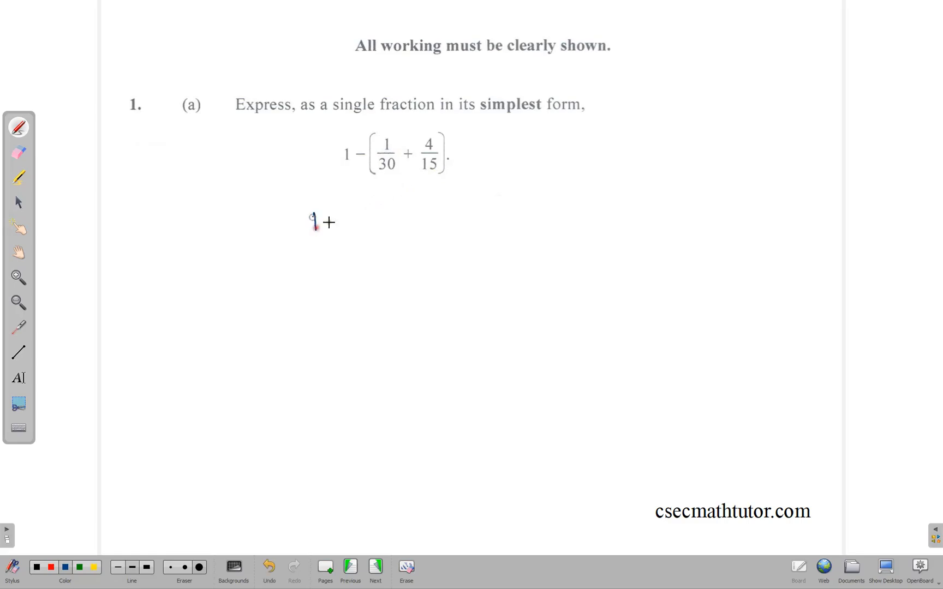
pyautogui.moveTo(312, 217); pyautogui.dragTo(364, 252)
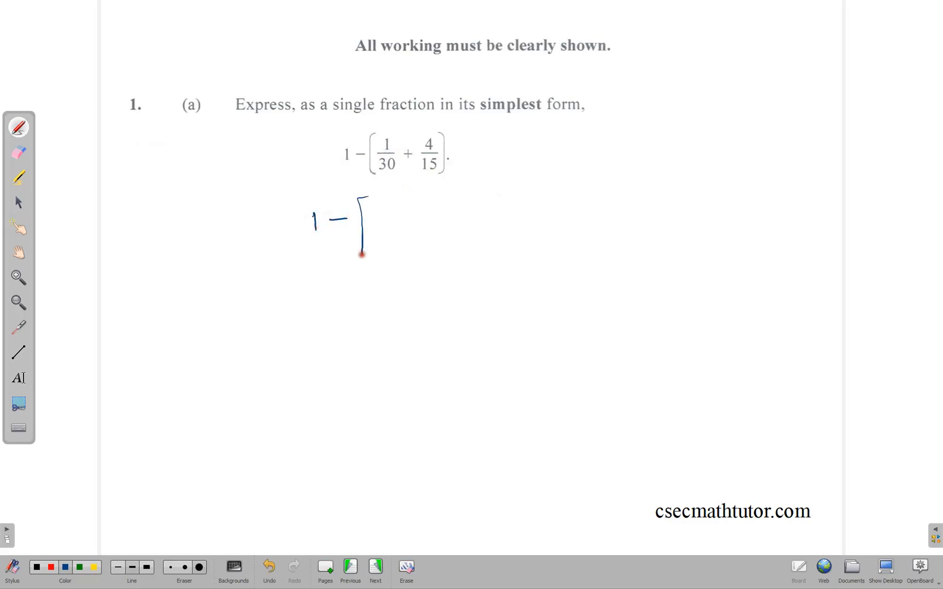
pyautogui.moveTo(376, 205); pyautogui.dragTo(388, 235)
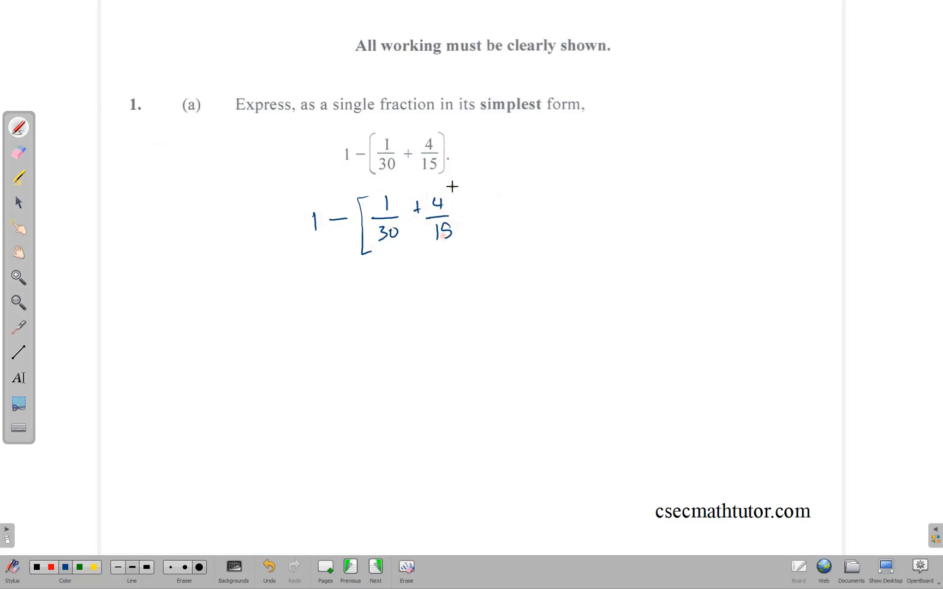
pyautogui.moveTo(469, 192); pyautogui.dragTo(469, 247)
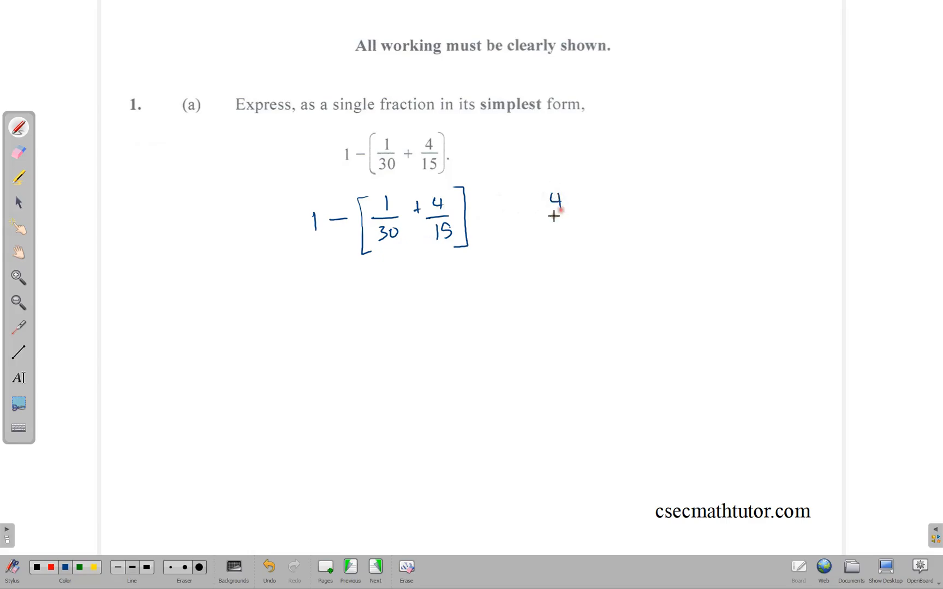
pyautogui.moveTo(543, 219); pyautogui.dragTo(577, 220)
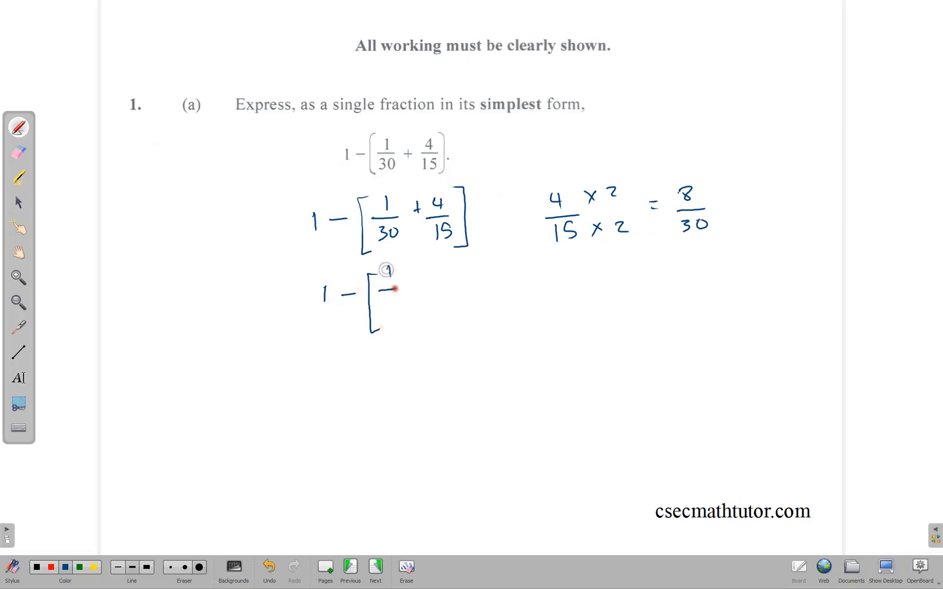
# Write 1 − [1/30 + 8/30] = 30/30 − 9/30 = 21/30 = 7/10, underlining the answer
pyautogui.click(399, 299)
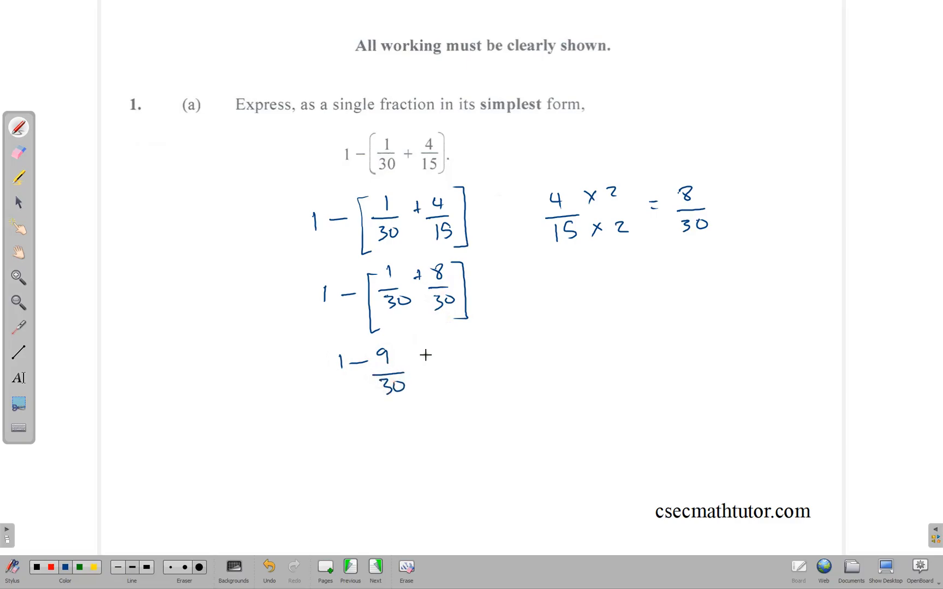
pyautogui.write('30')
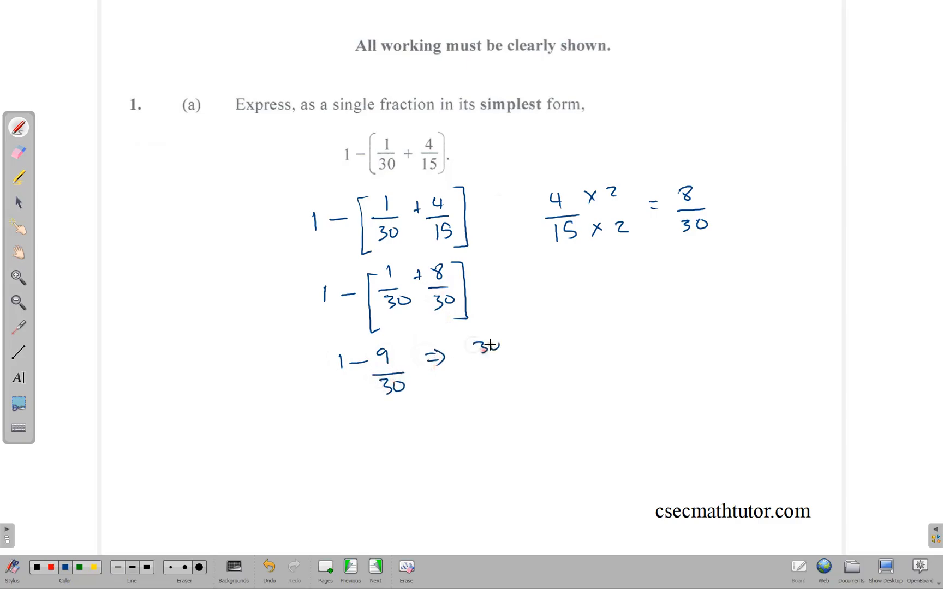
pyautogui.write('30/30 - 9/30 =')
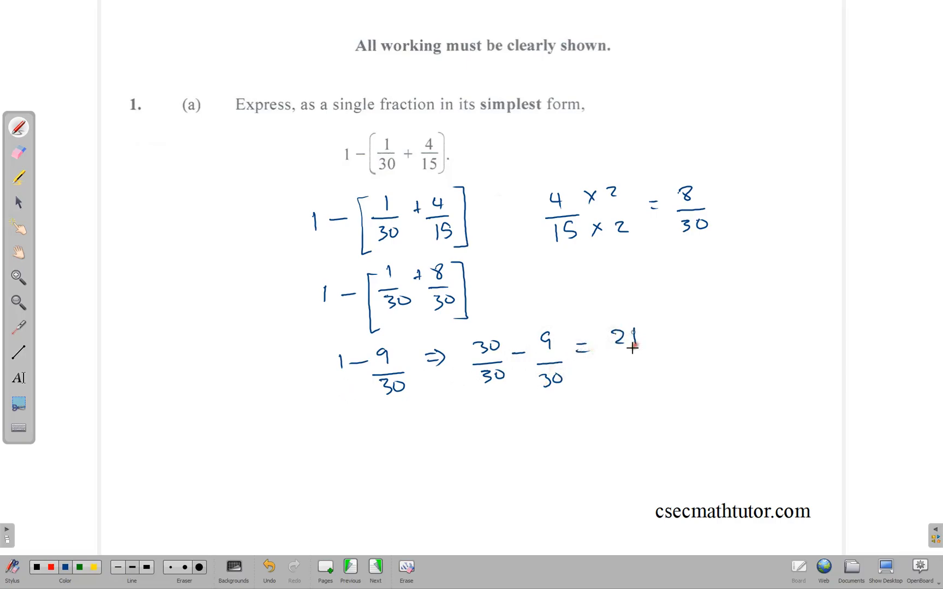
pyautogui.write('21/30')
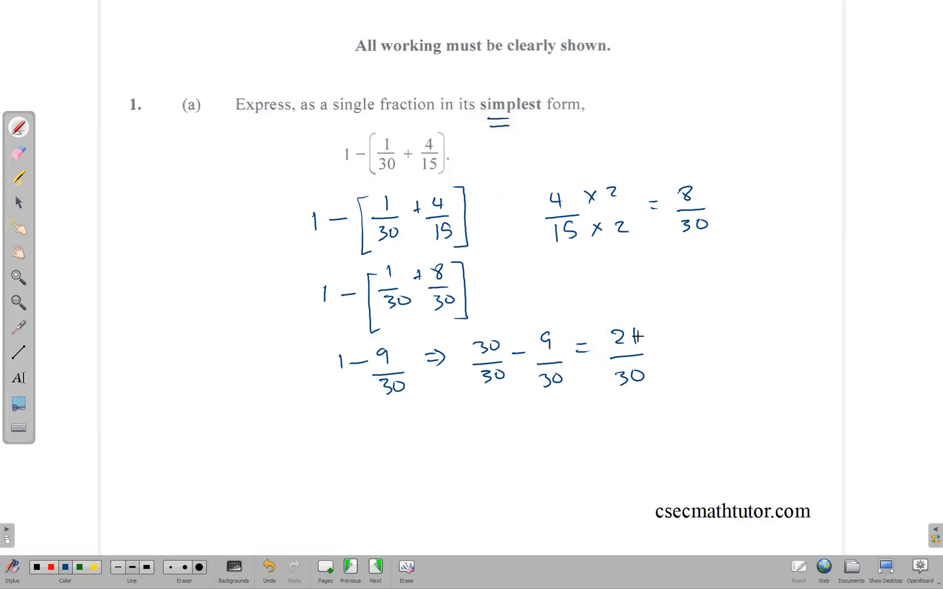
pyautogui.write('21+')
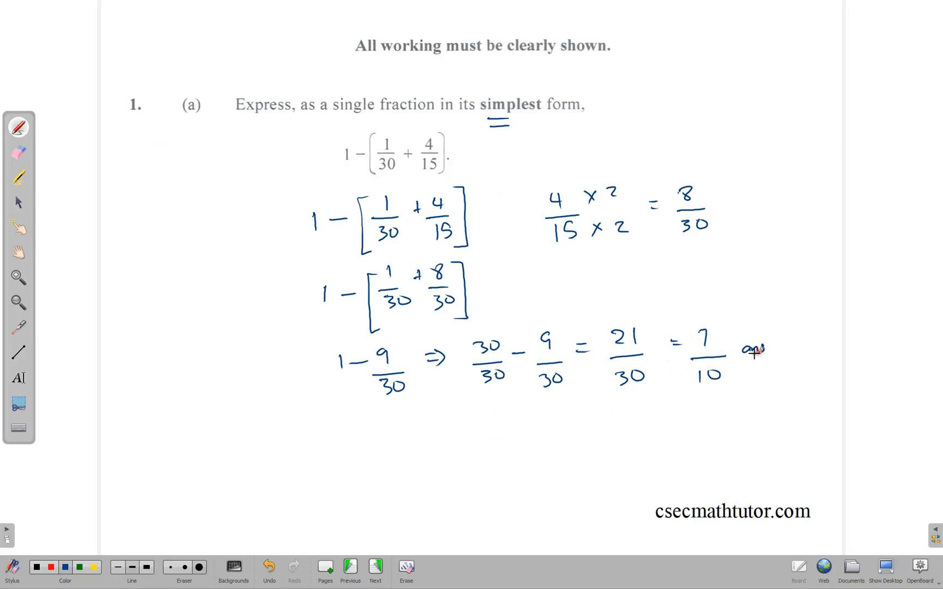
pyautogui.moveTo(742, 357); pyautogui.dragTo(770, 357)
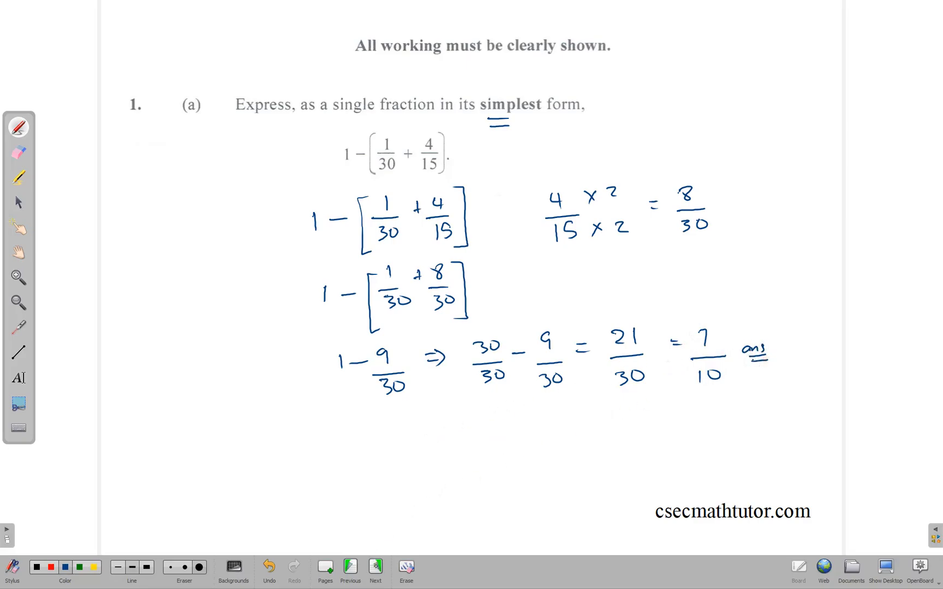
pyautogui.click(375, 566)
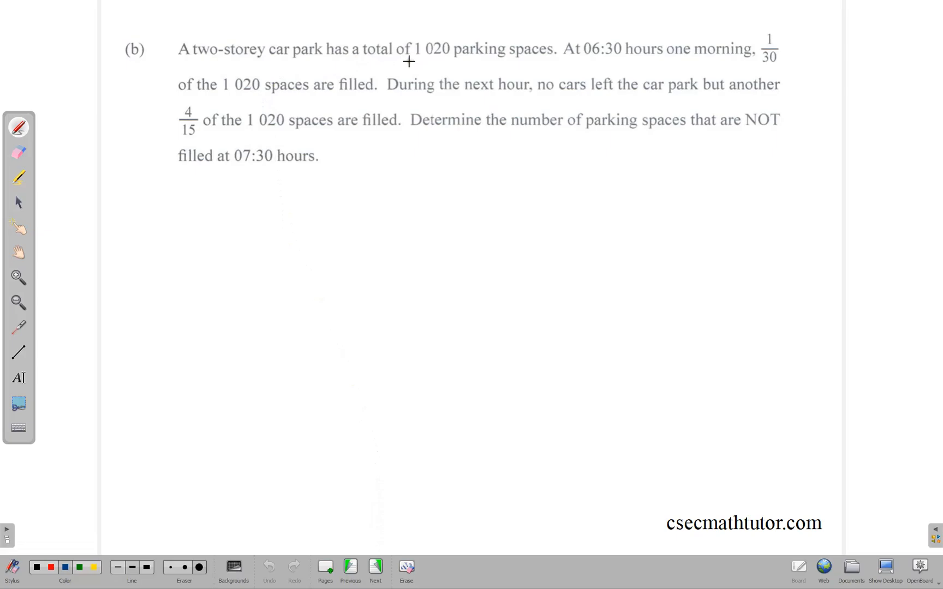
pyautogui.moveTo(731, 67)
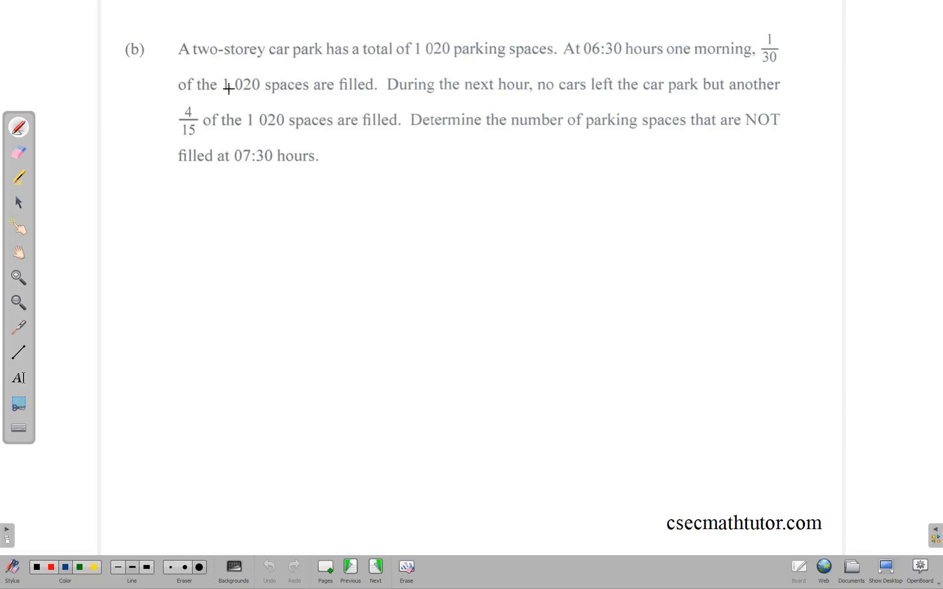
pyautogui.moveTo(600, 91)
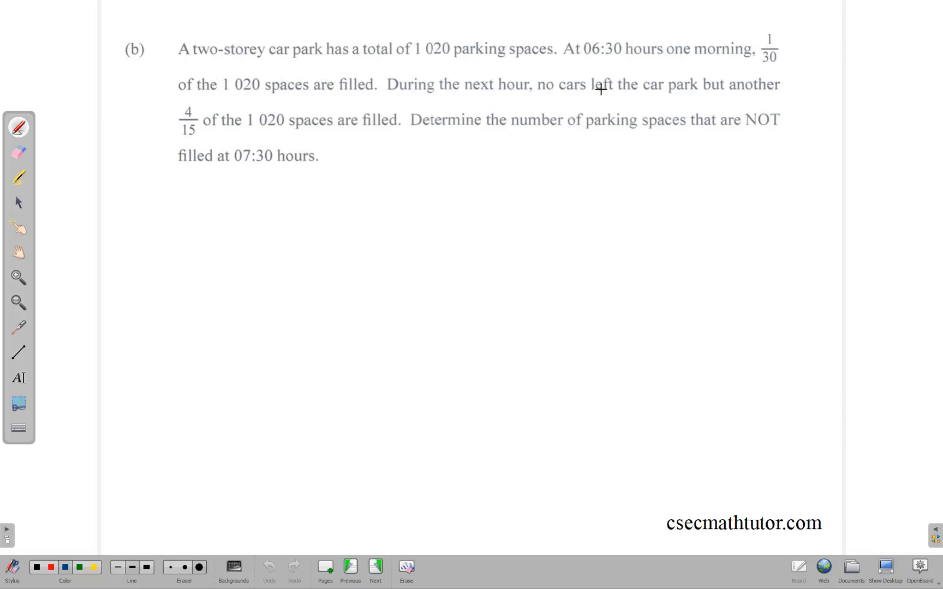
pyautogui.moveTo(269, 130)
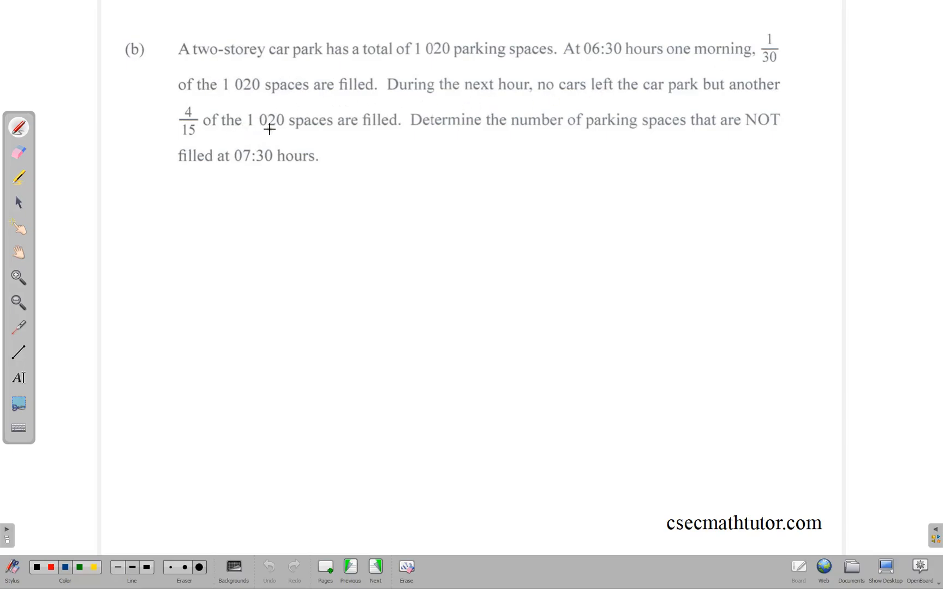
pyautogui.moveTo(309, 132)
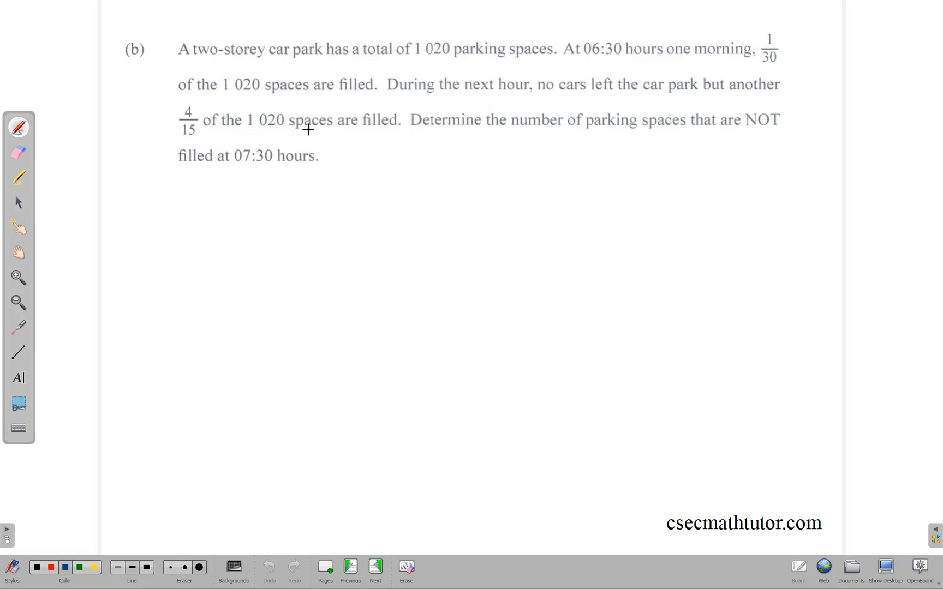
pyautogui.moveTo(357, 135)
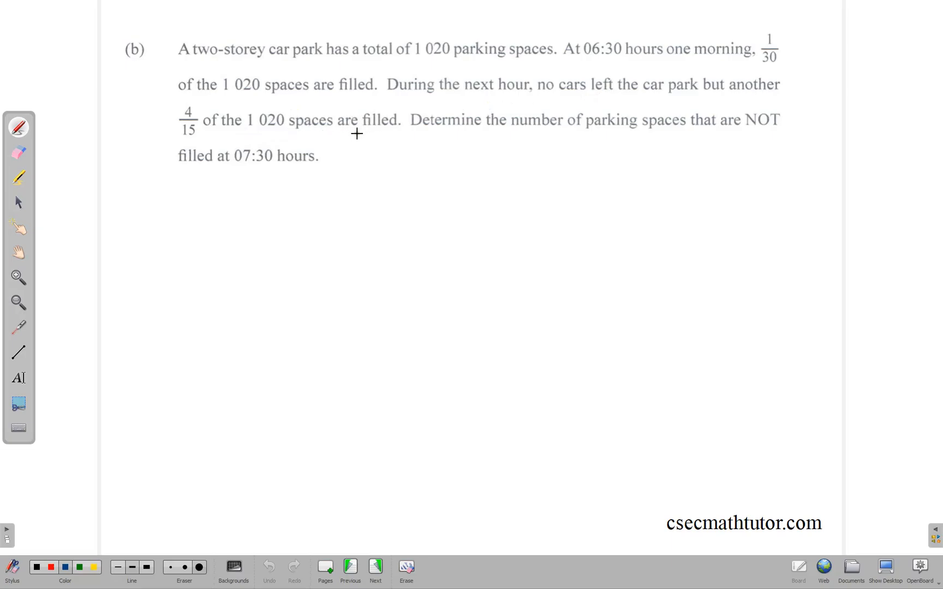
pyautogui.moveTo(301, 239)
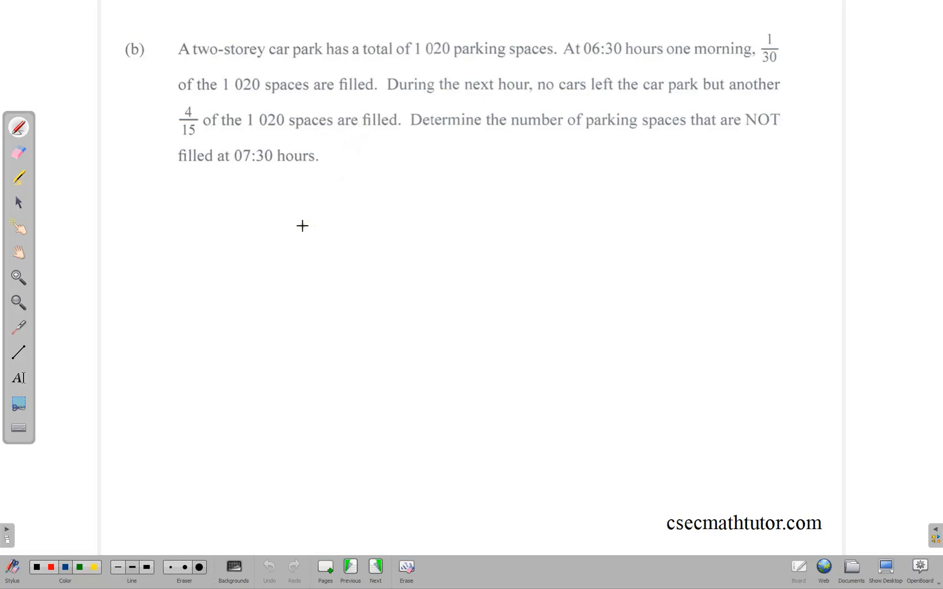
pyautogui.moveTo(299, 208)
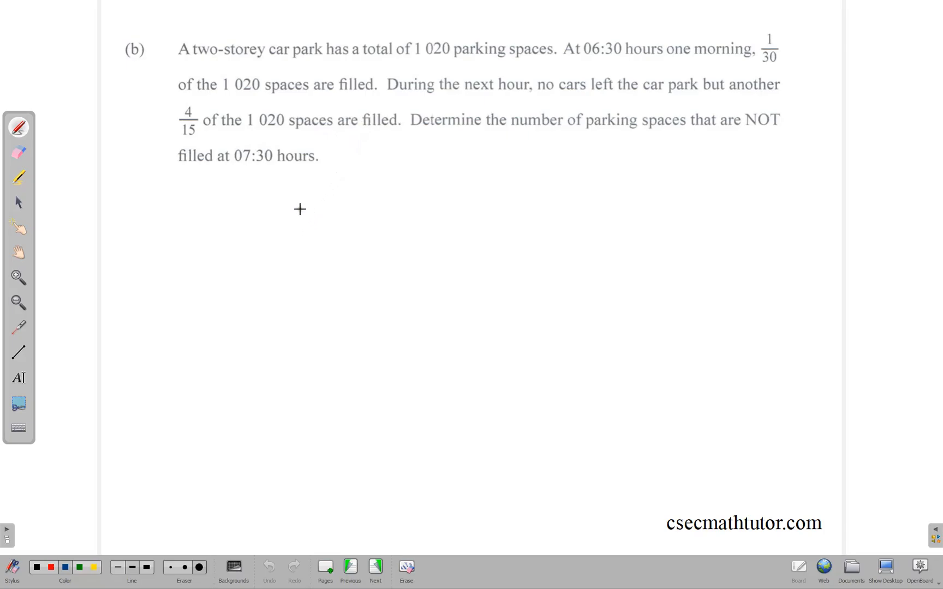
pyautogui.moveTo(148, 194)
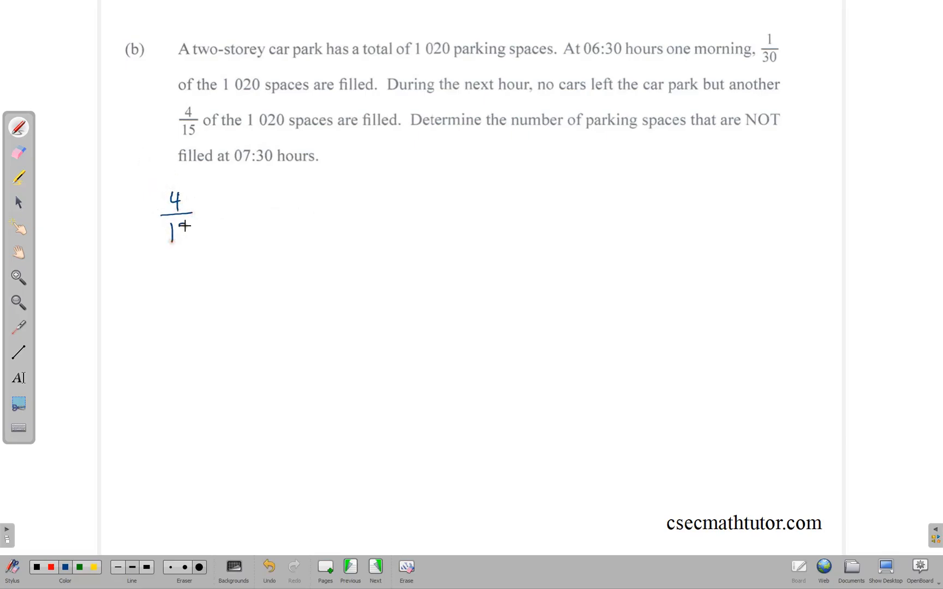
# Write [4/15 + 1/30] = 9/30 spaces filled, then 1 − 9/30 = 21/30 = 7/10 not filled
pyautogui.write('15 + 1')
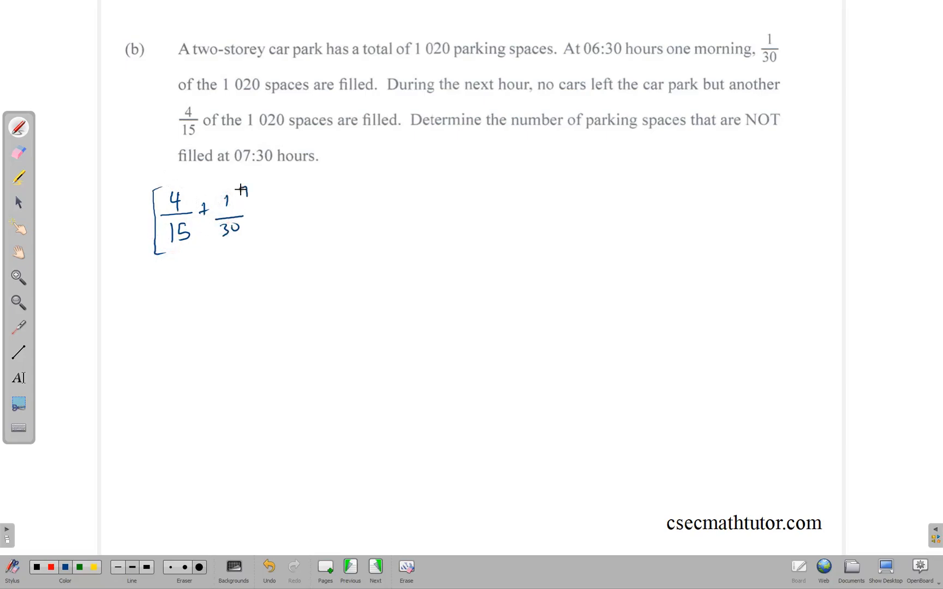
pyautogui.moveTo(240, 193); pyautogui.dragTo(277, 217)
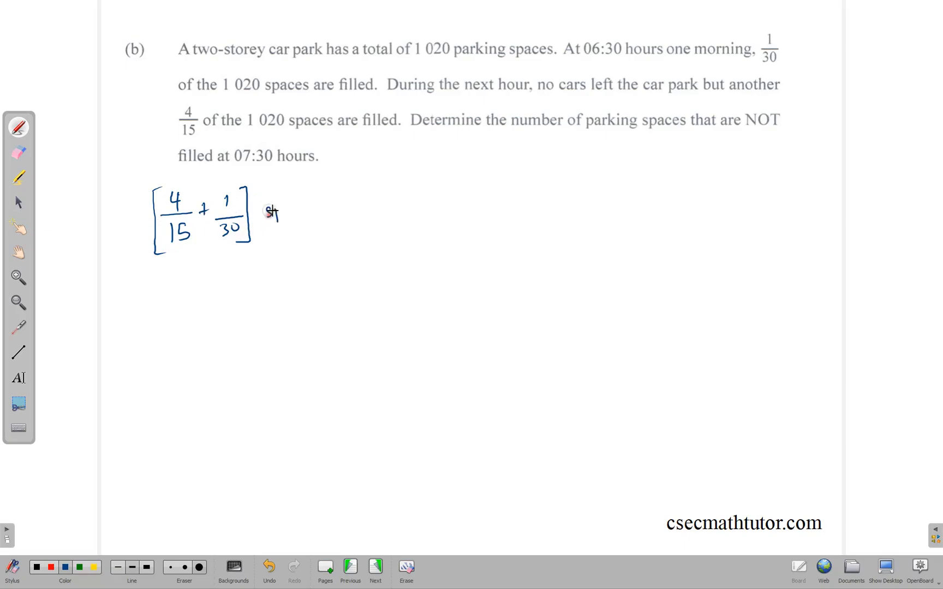
pyautogui.write('spaces filled')
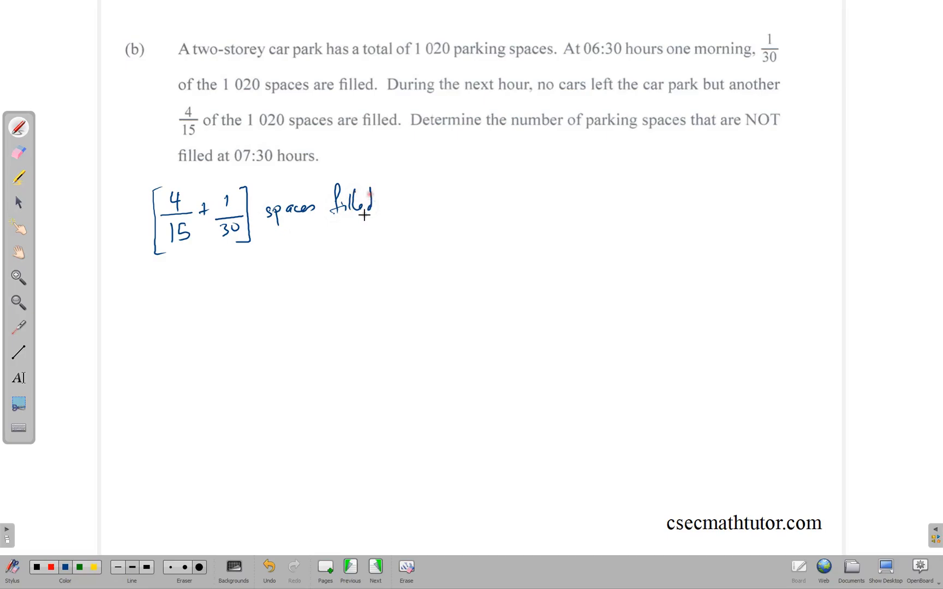
pyautogui.click(351, 568)
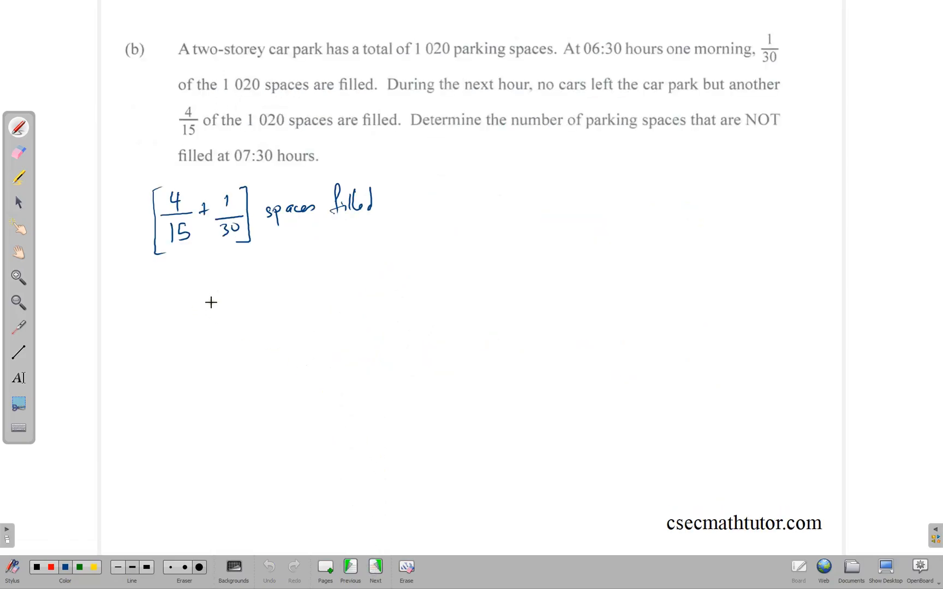
pyautogui.moveTo(188, 264)
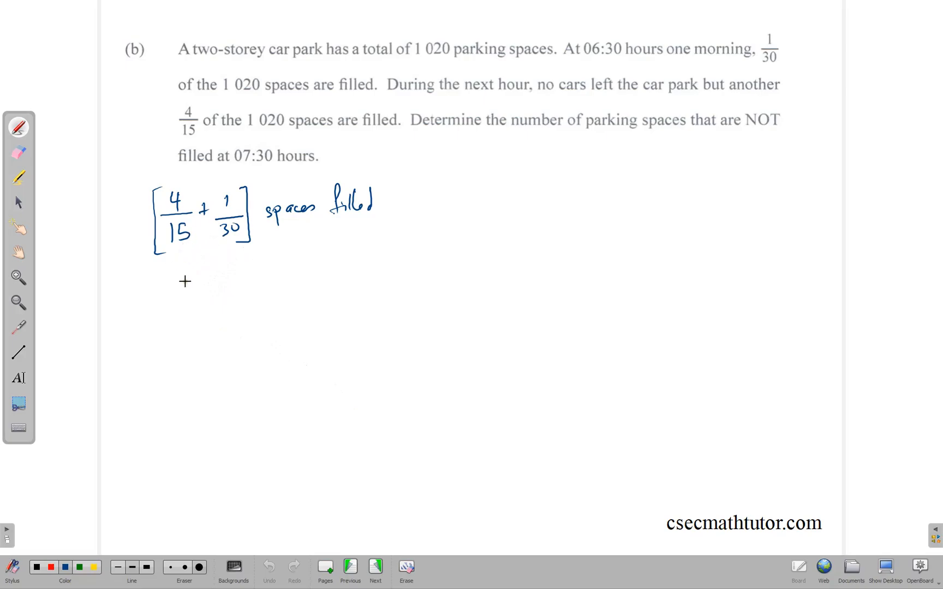
pyautogui.write('9')
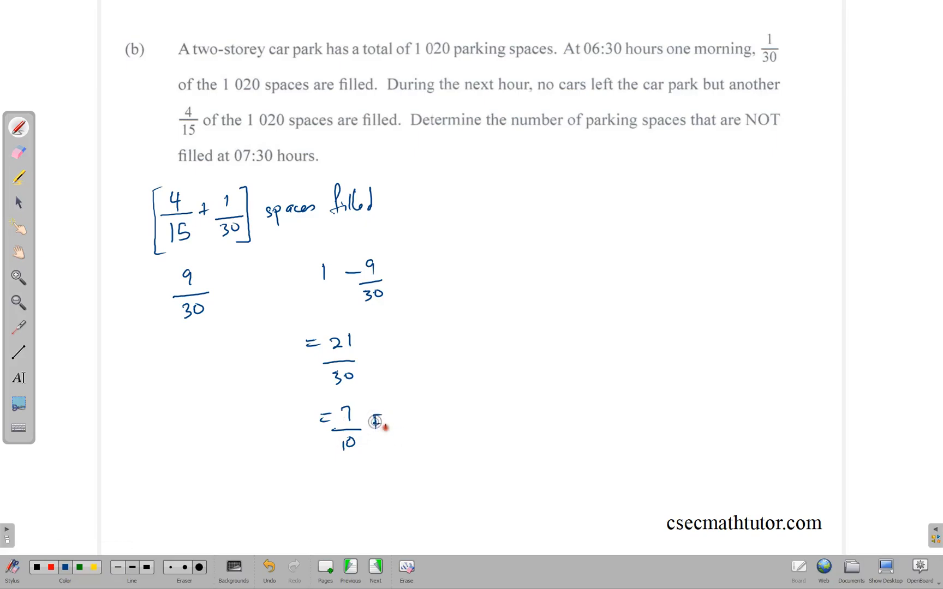
pyautogui.write('Fraction')
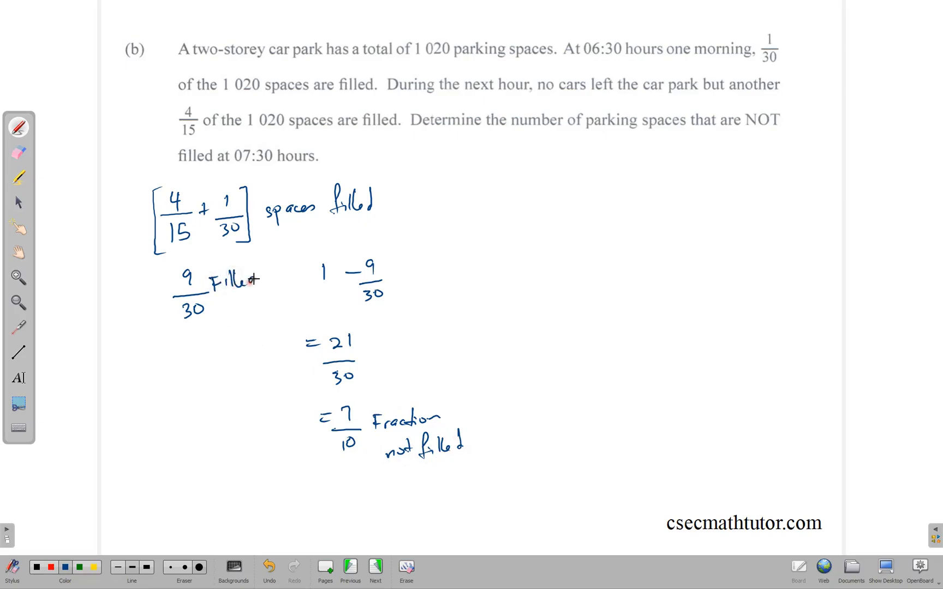
pyautogui.click(520, 205)
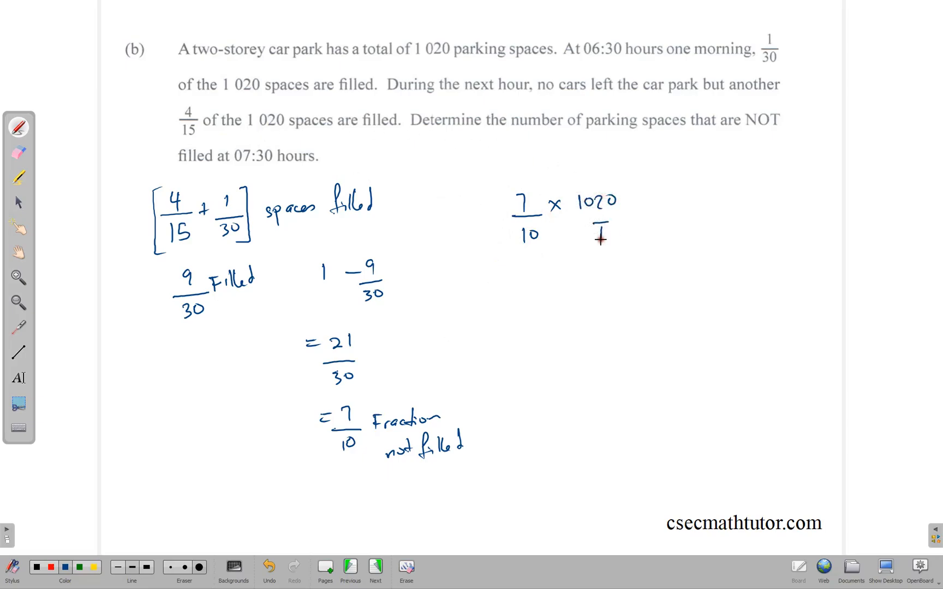
# Write 7/10 × 1020/1, cancel to 7 × 102, and conclude 714 spaces not filled
pyautogui.moveTo(523, 231); pyautogui.dragTo(544, 232)
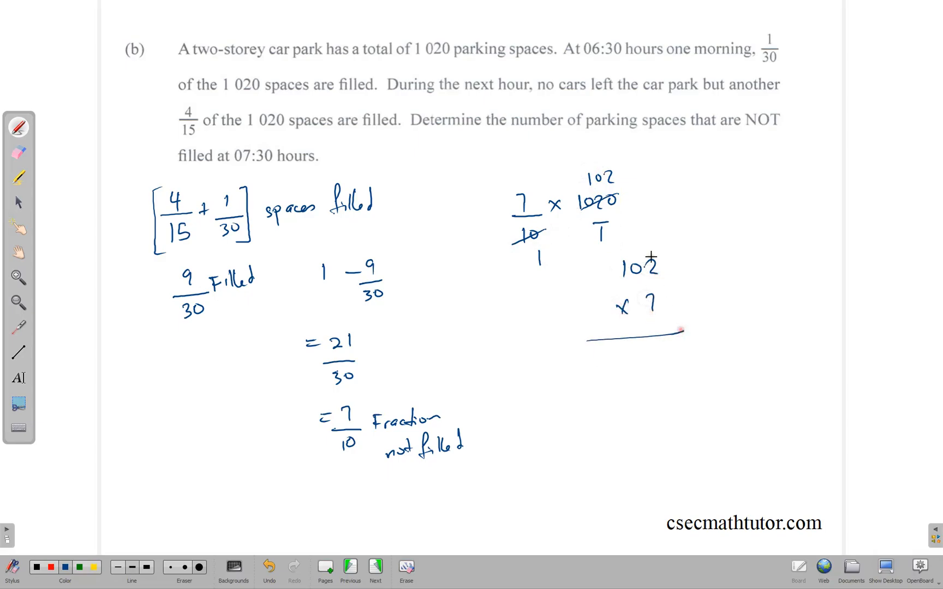
pyautogui.write('14 not filled')
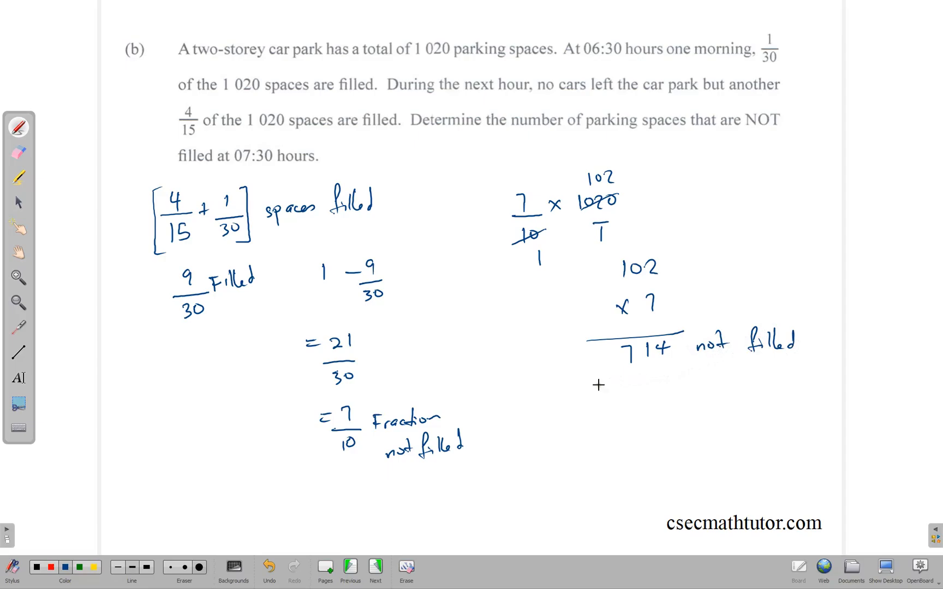
pyautogui.click(375, 567)
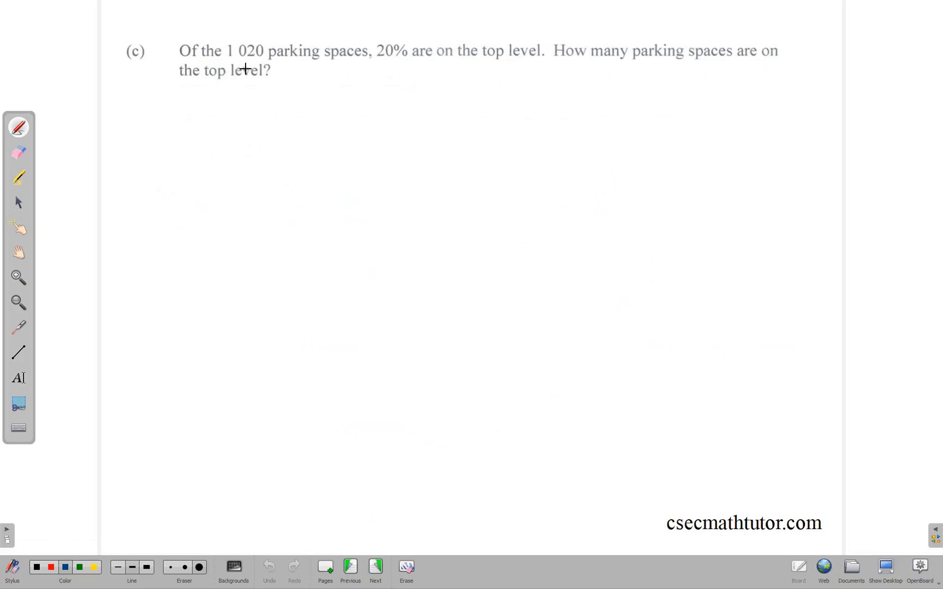
pyautogui.moveTo(508, 67)
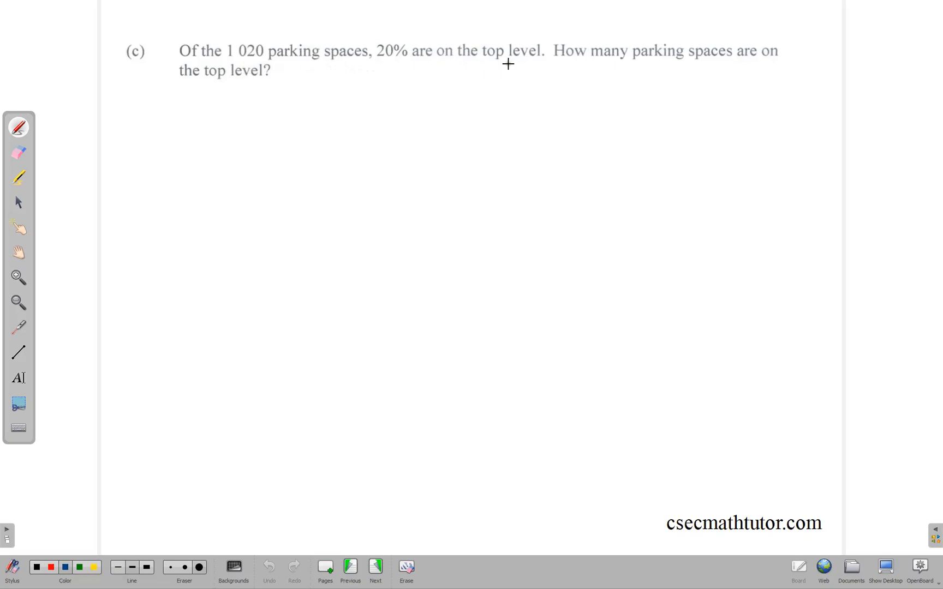
pyautogui.moveTo(517, 62)
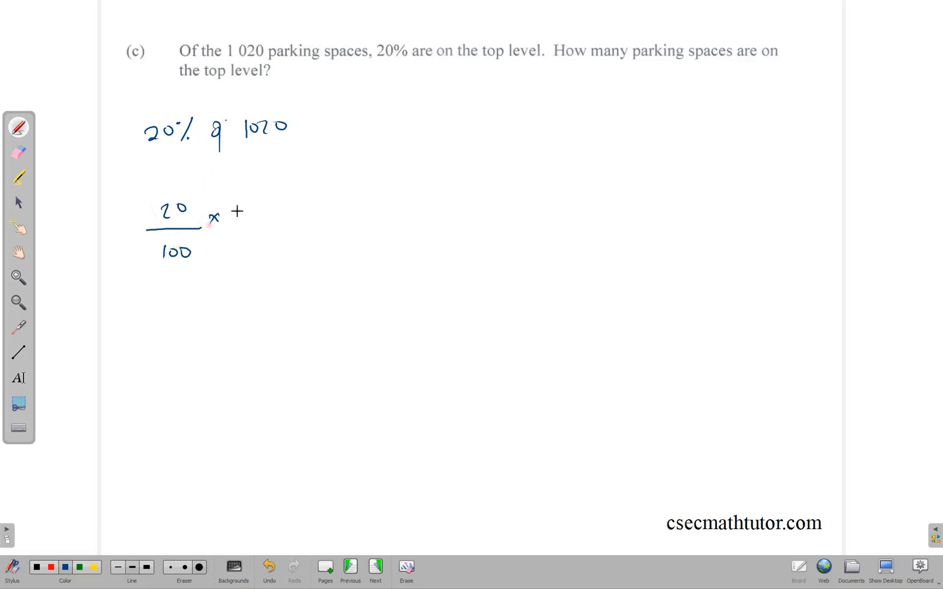
# Write 20% of 1020 as 20/100 × 1020/1, cancelled to 102 × 2 = 204
pyautogui.write('1020')
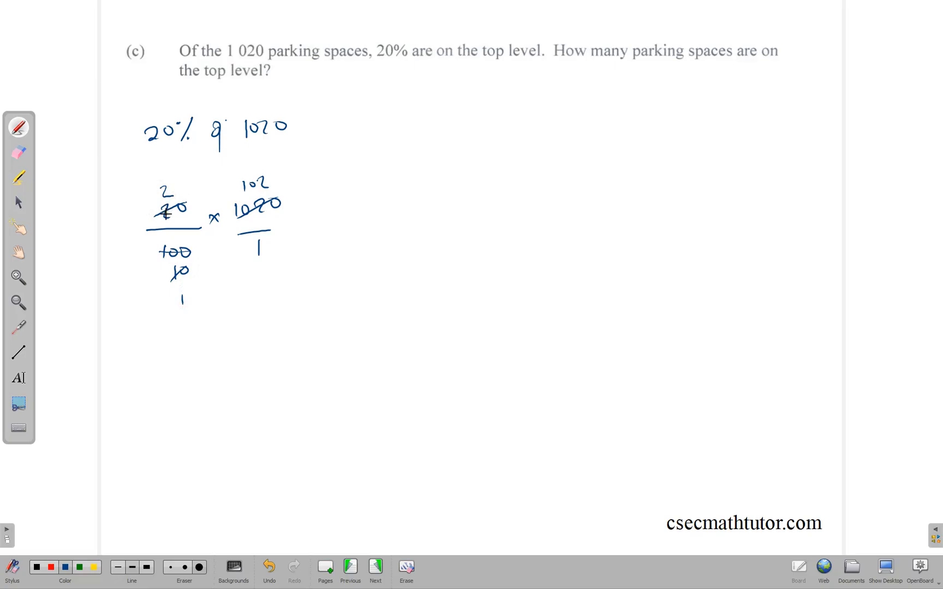
pyautogui.click(203, 328)
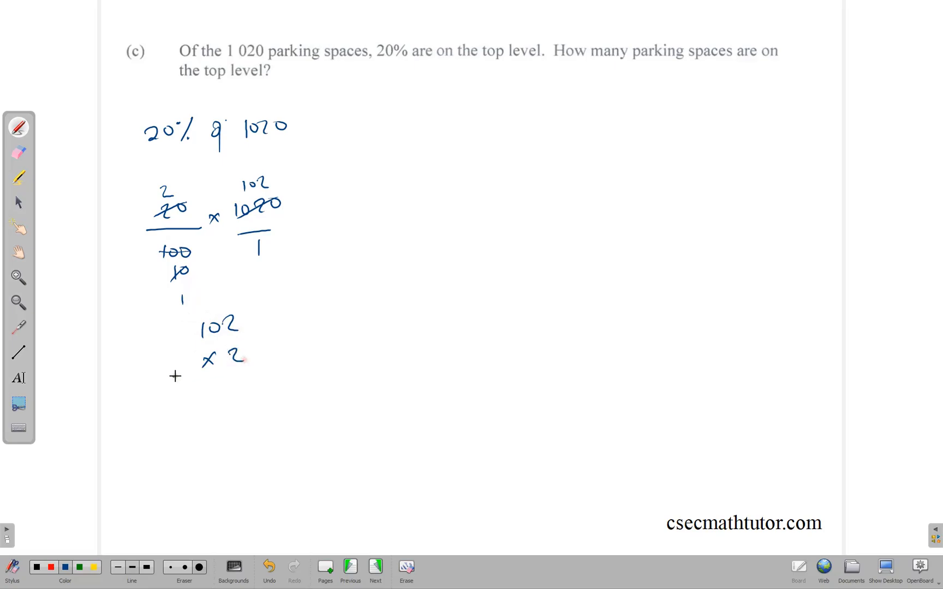
pyautogui.moveTo(175, 377); pyautogui.dragTo(263, 378)
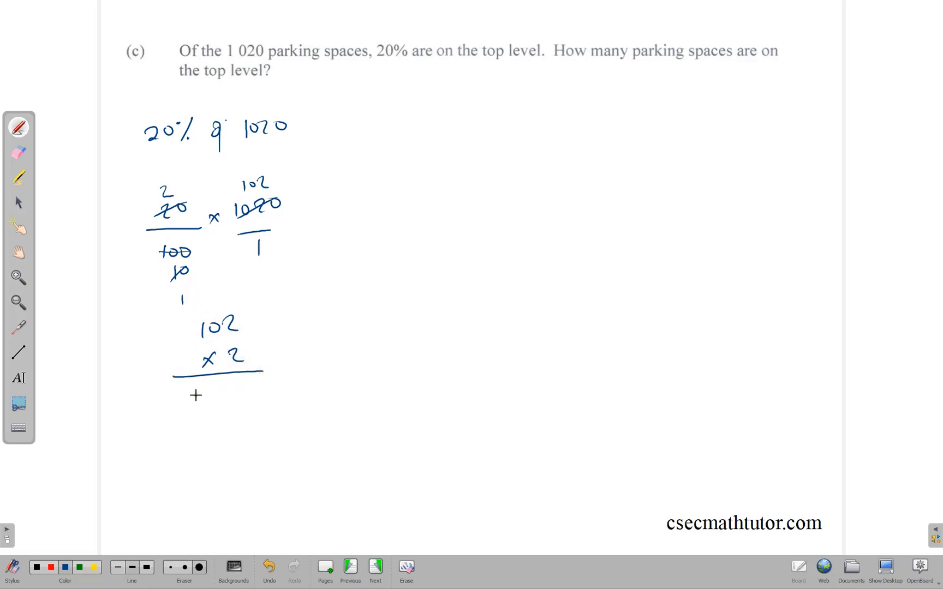
pyautogui.write('204')
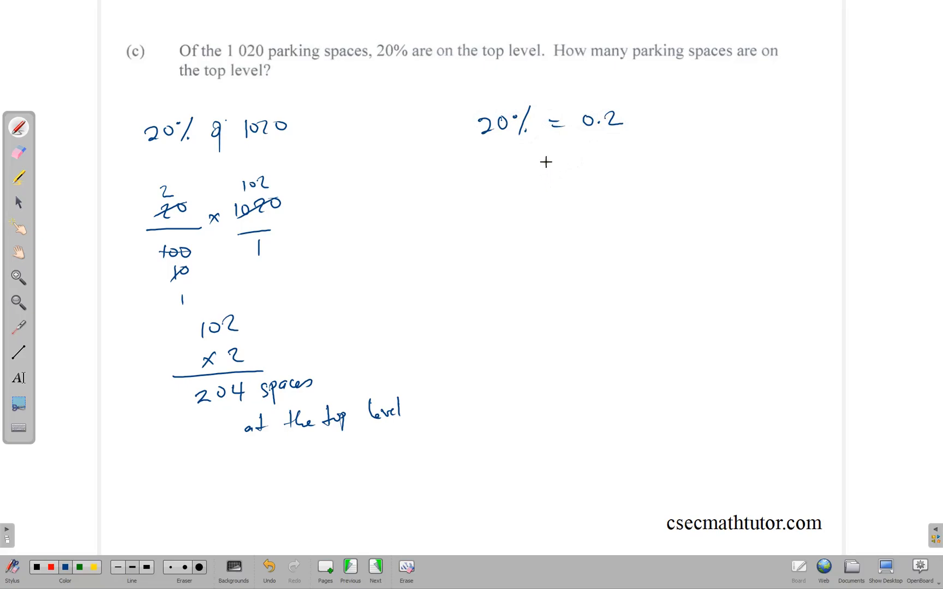
# Confirm 204 top-level spaces using 20% = 0.2 and 1020 × 0.2 = 204.0
pyautogui.write('10')
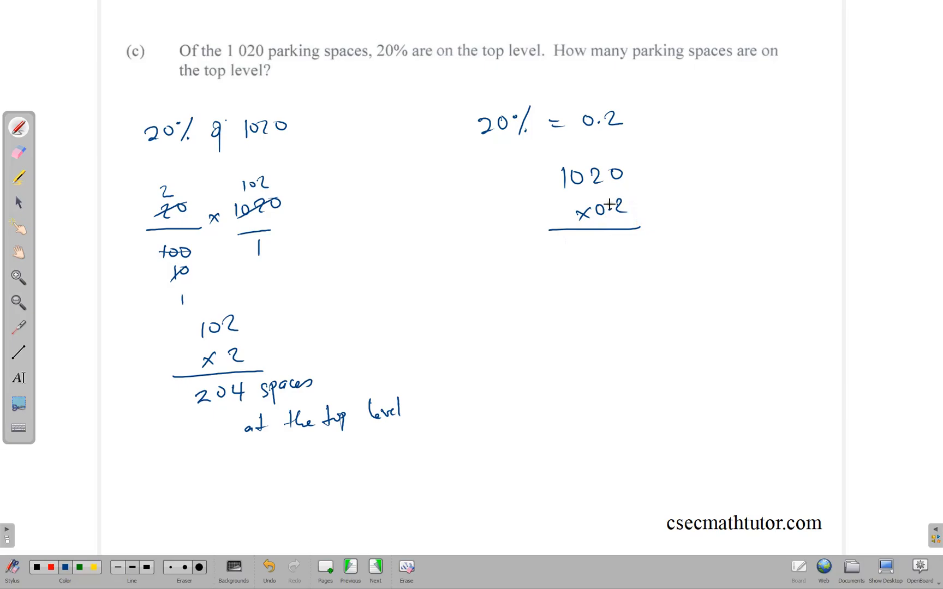
pyautogui.write('0.2')
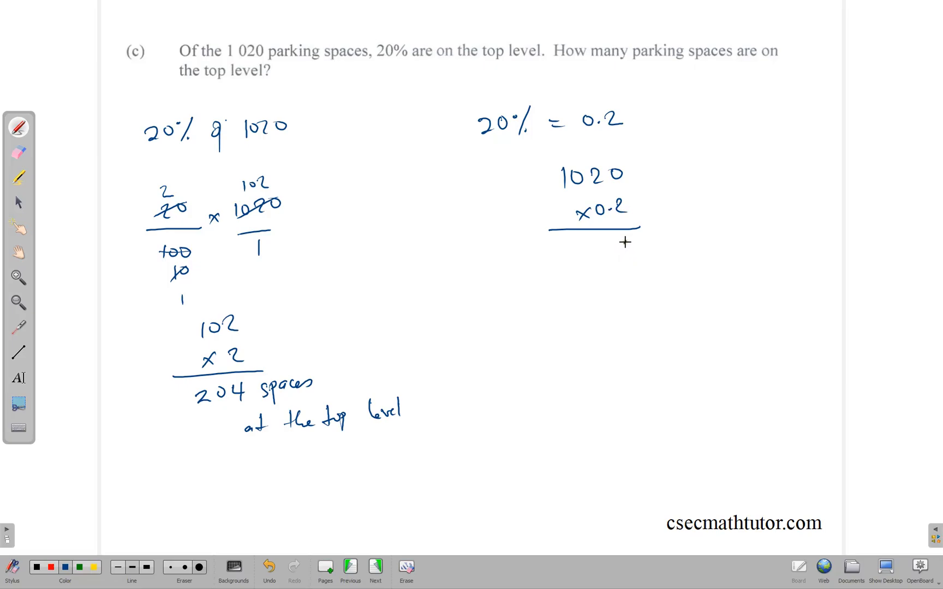
pyautogui.write('40')
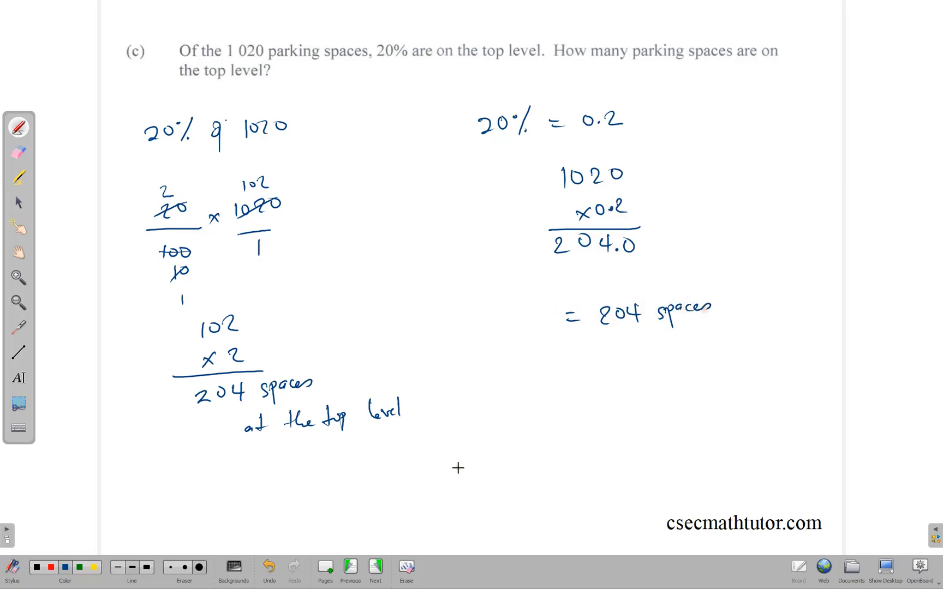
pyautogui.click(375, 567)
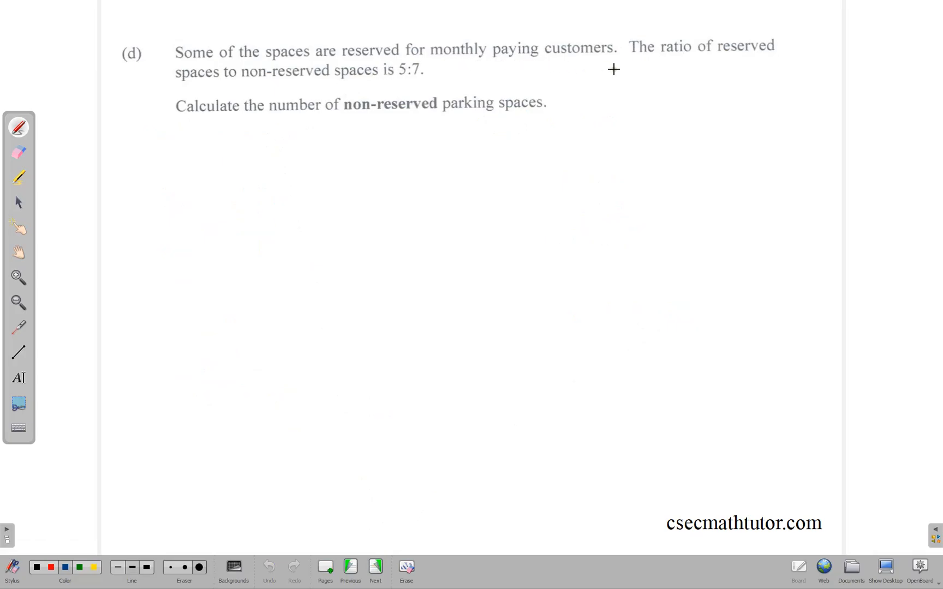
pyautogui.moveTo(342, 96)
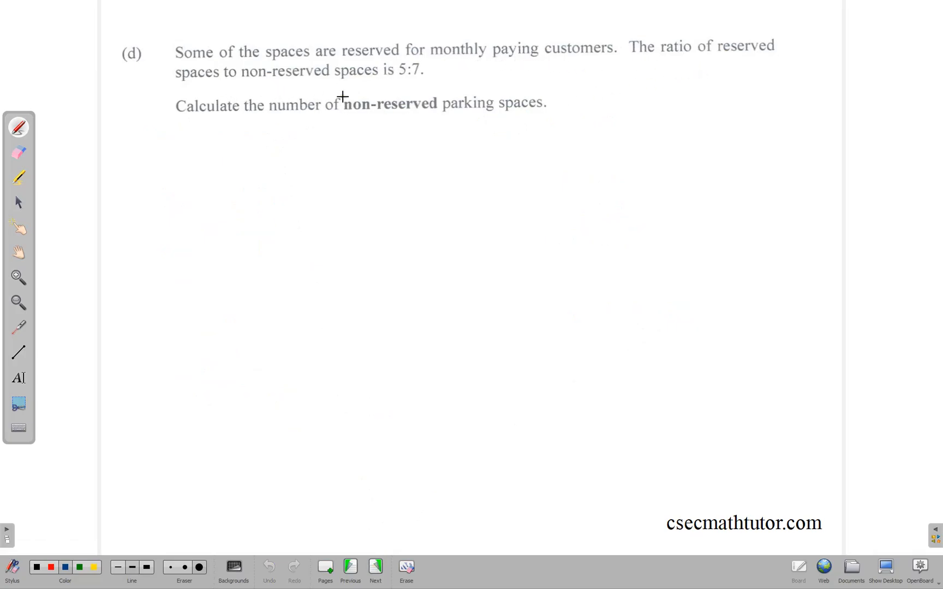
# Write the 5:7 reserved to non-reserved ratio and total the parts 5 + 7
pyautogui.moveTo(241, 189); pyautogui.dragTo(252, 208)
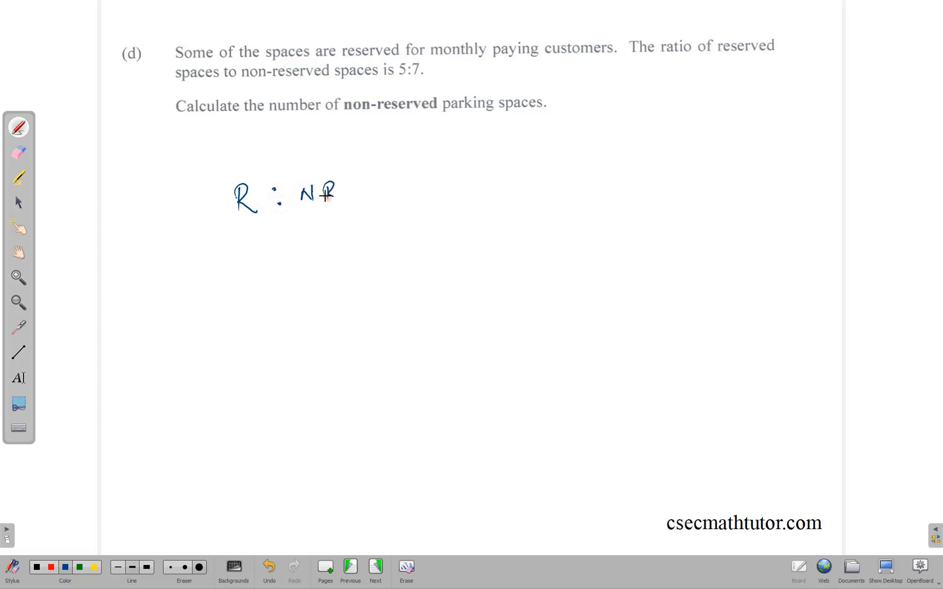
pyautogui.write('5 +')
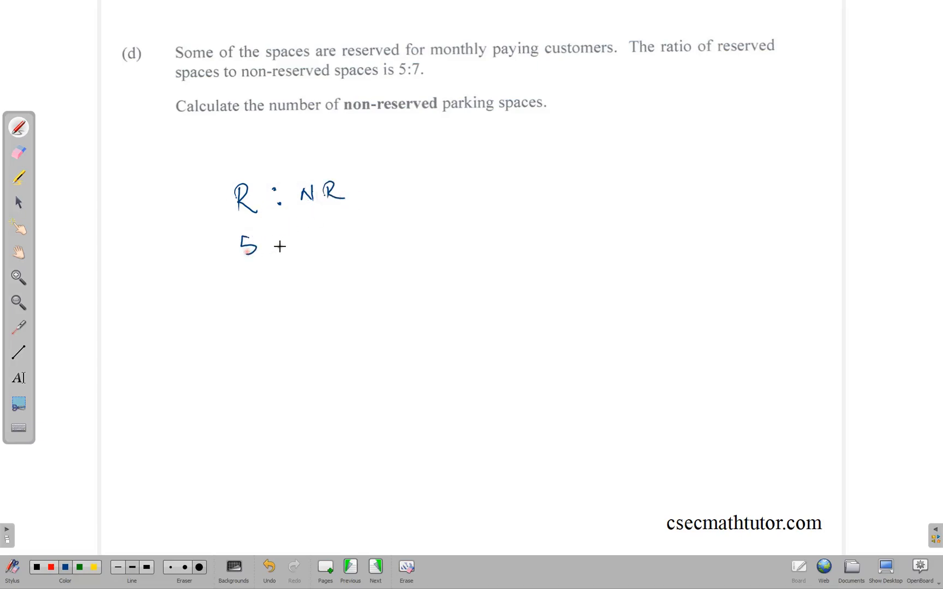
pyautogui.moveTo(270, 241); pyautogui.dragTo(307, 240)
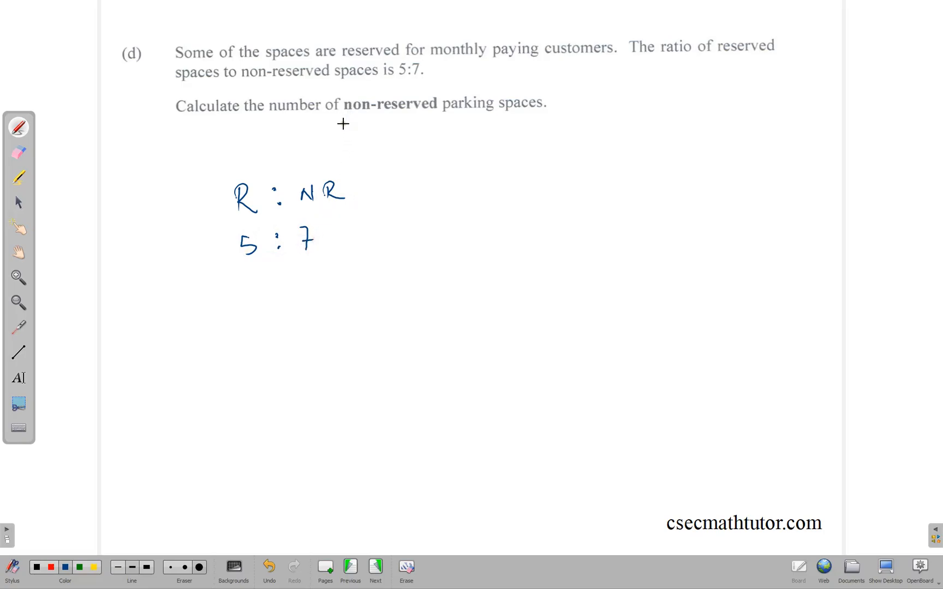
pyautogui.moveTo(223, 313); pyautogui.dragTo(231, 328)
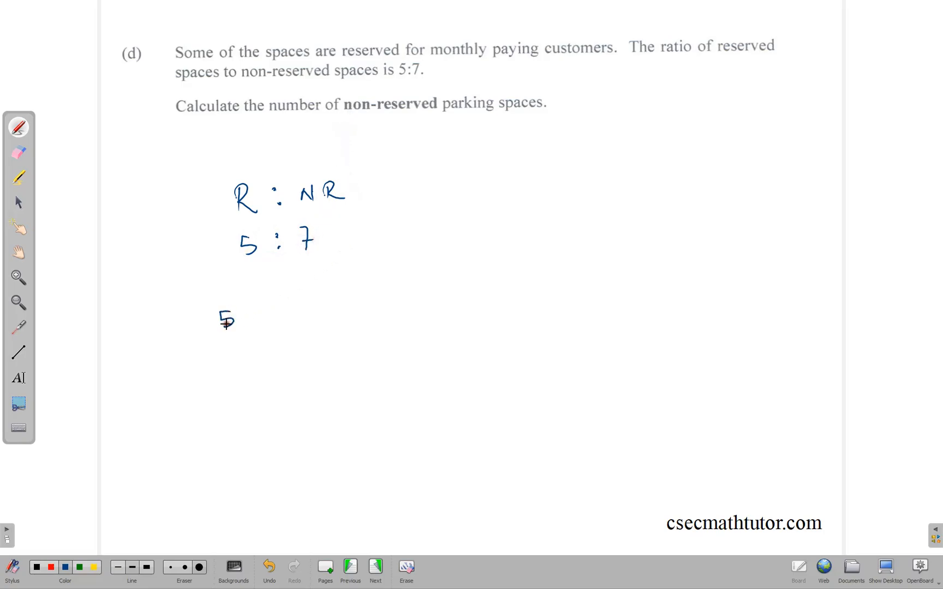
pyautogui.write('5+7=12')
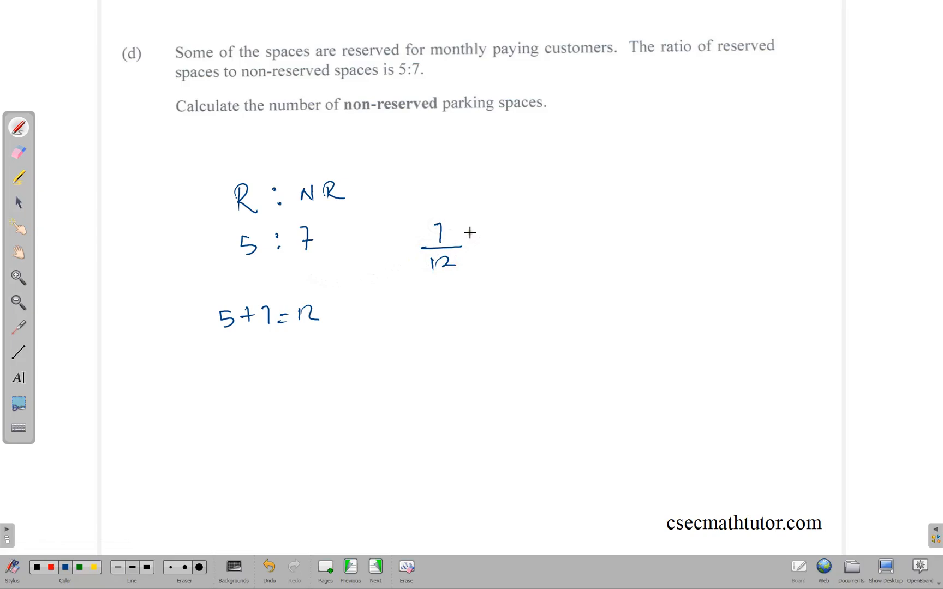
# Compute 7/12 × 1020, cancelling to 85 × 7 = 595 non-reserved spaces
pyautogui.write('× 10')
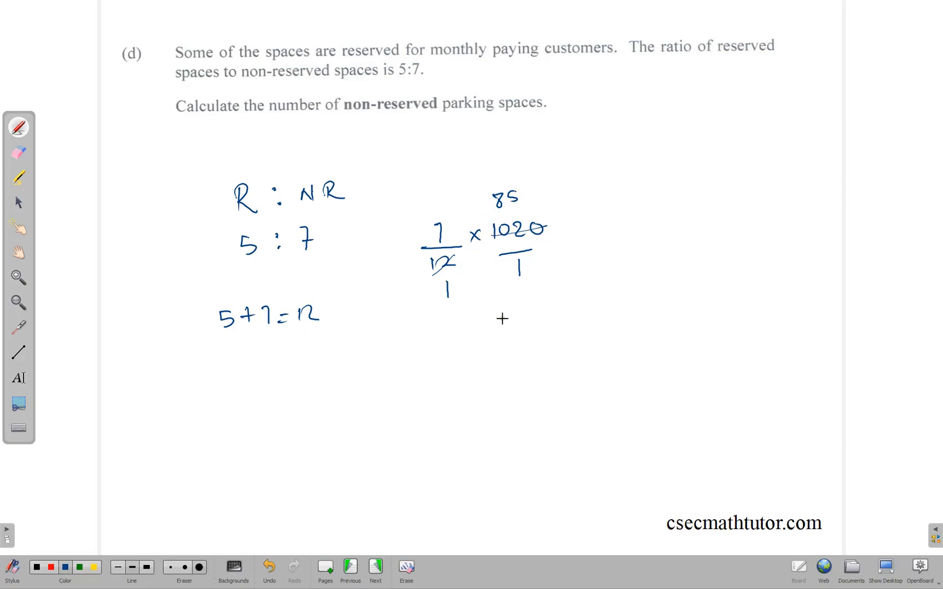
pyautogui.moveTo(520, 309)
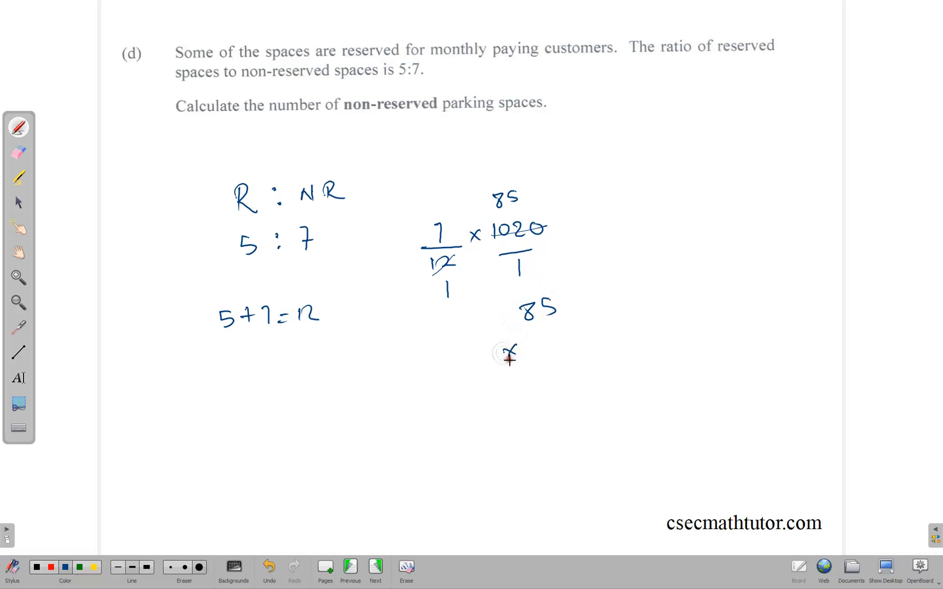
pyautogui.moveTo(493, 369); pyautogui.dragTo(580, 368)
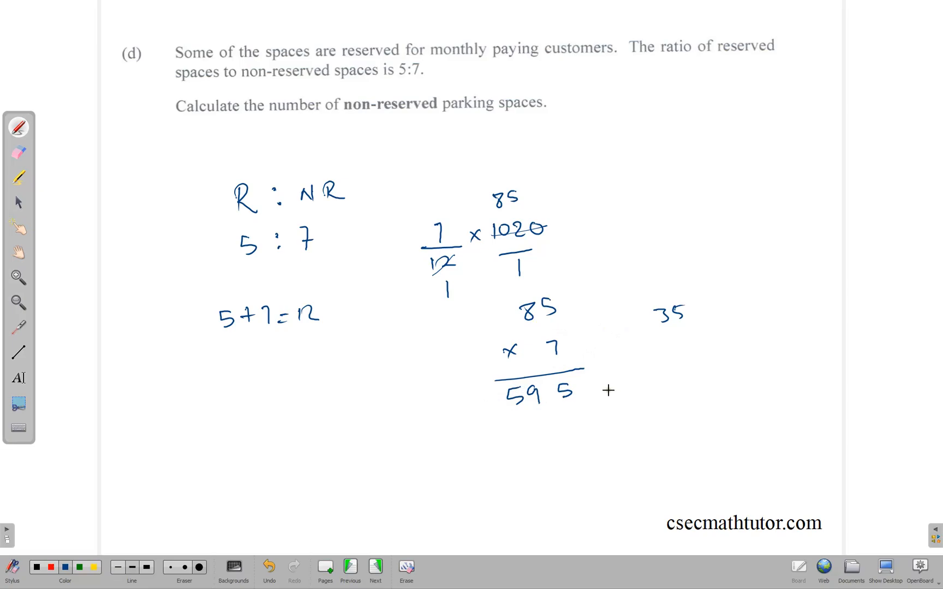
pyautogui.write('not')
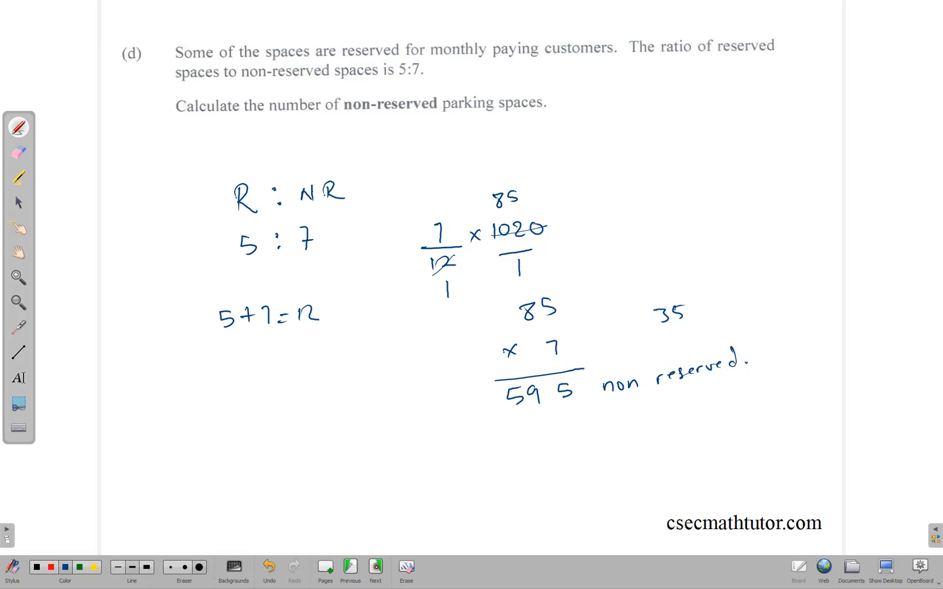
pyautogui.click(374, 567)
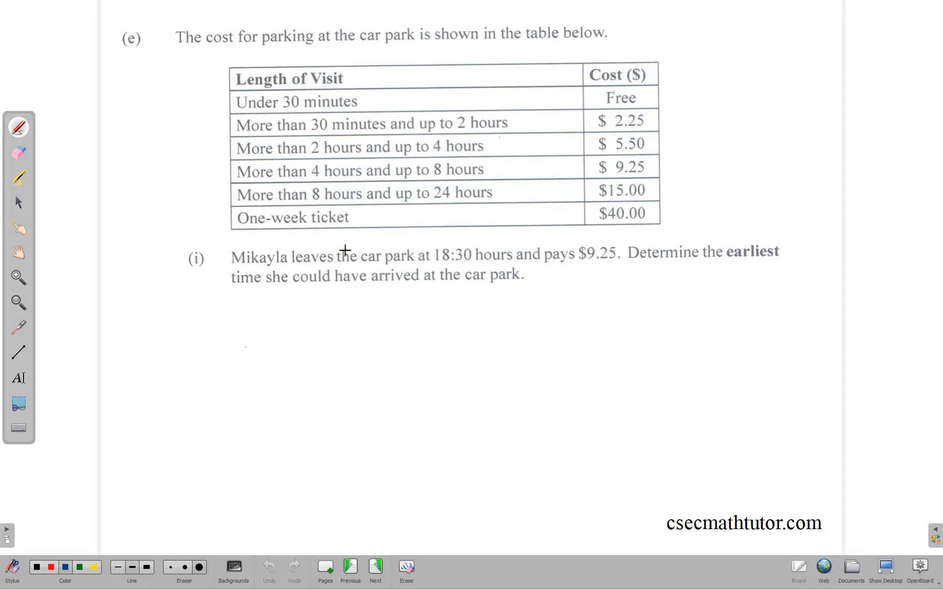
pyautogui.moveTo(350, 115)
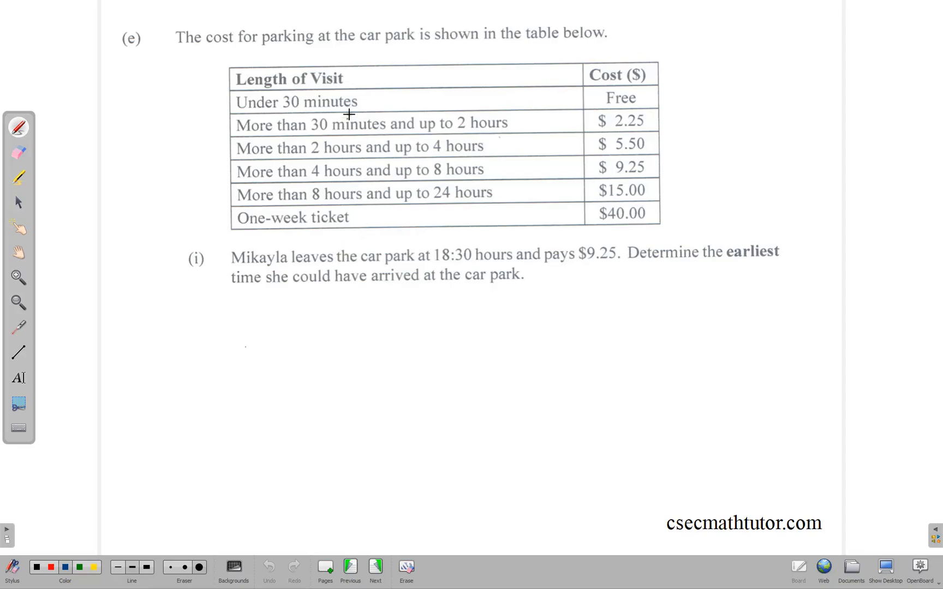
pyautogui.moveTo(477, 136)
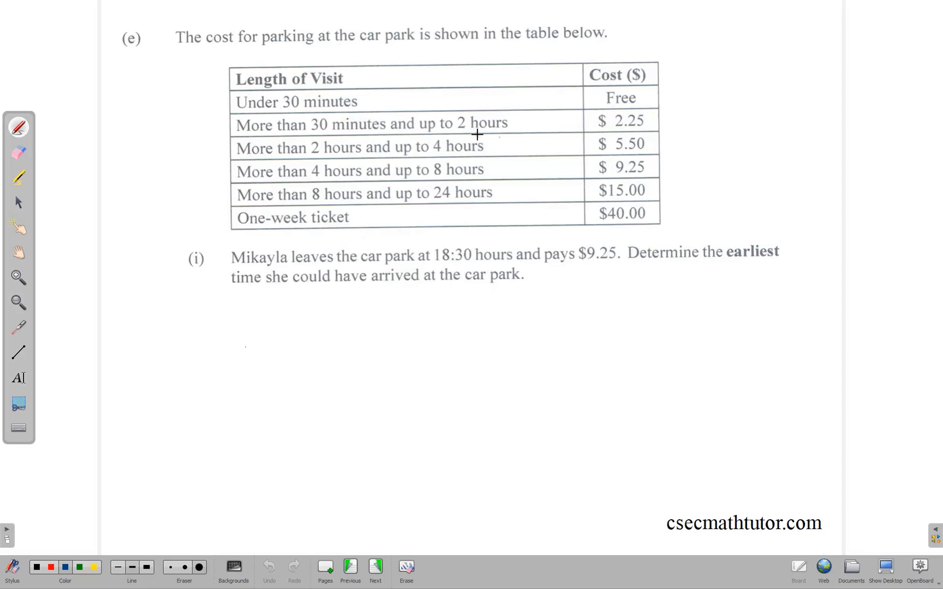
pyautogui.moveTo(565, 131)
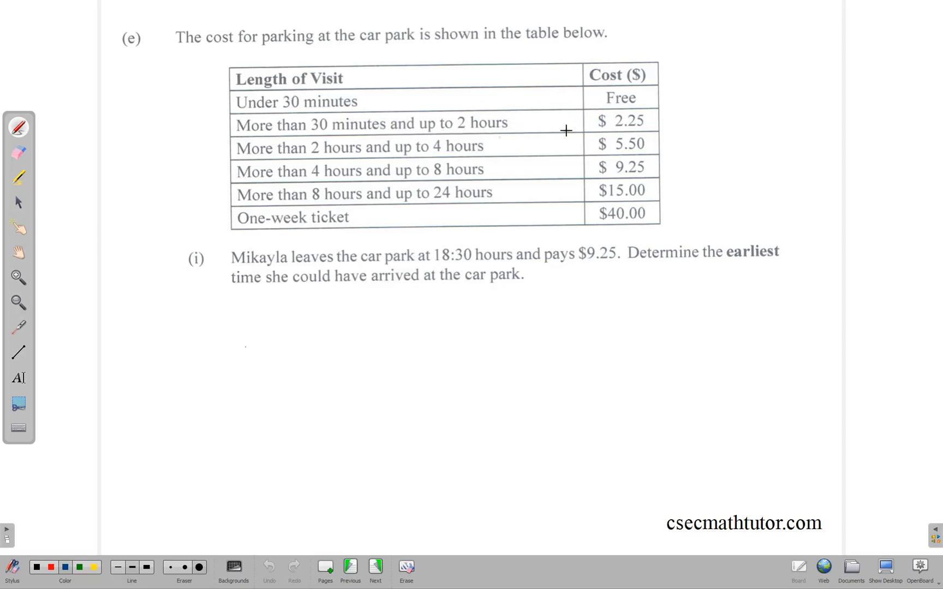
pyautogui.moveTo(623, 185)
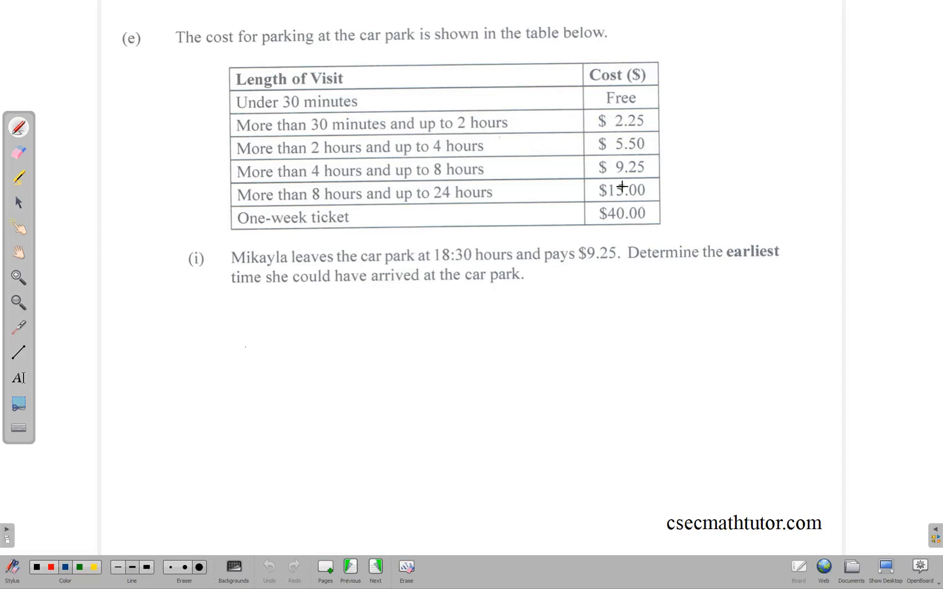
pyautogui.moveTo(479, 245)
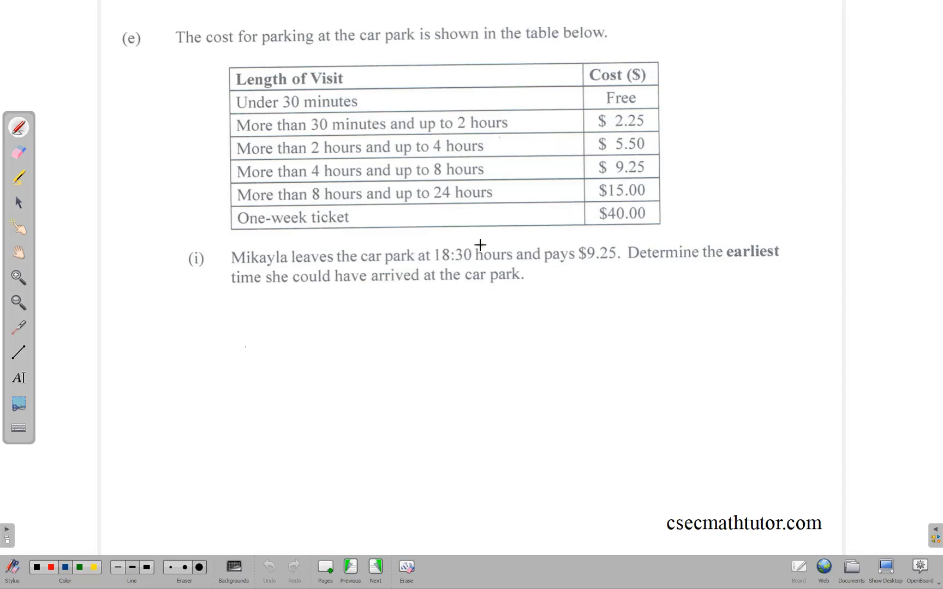
pyautogui.moveTo(284, 266)
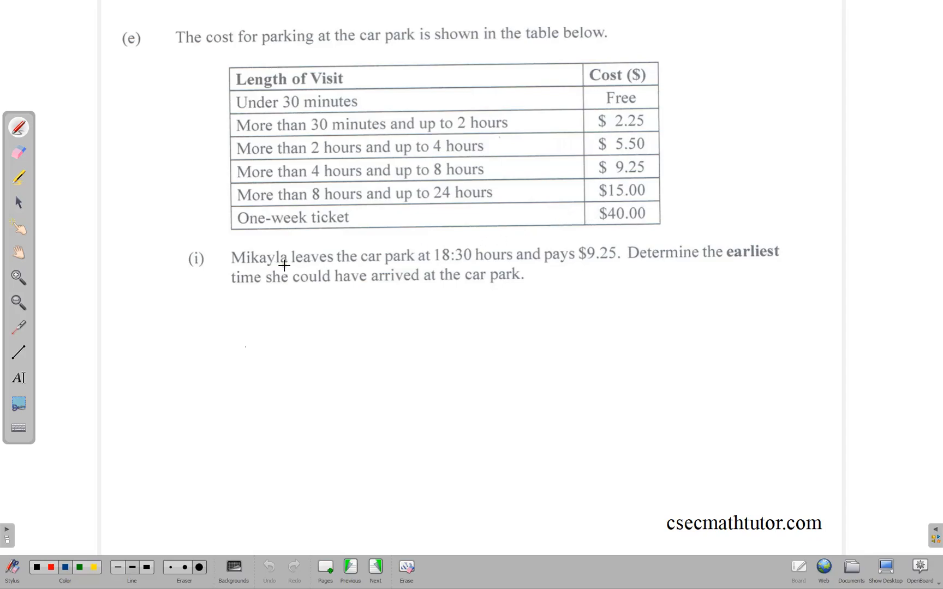
pyautogui.moveTo(455, 269)
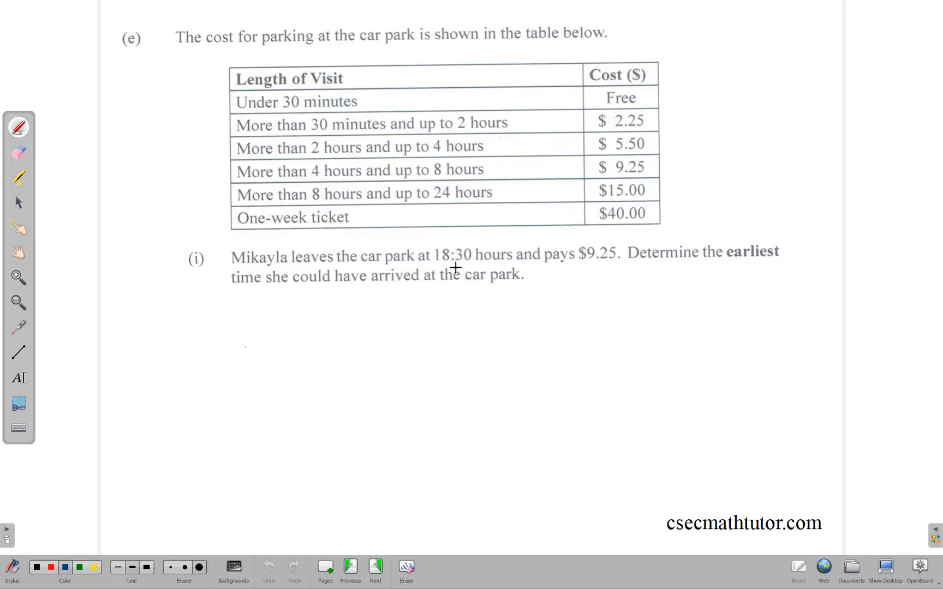
pyautogui.moveTo(474, 264)
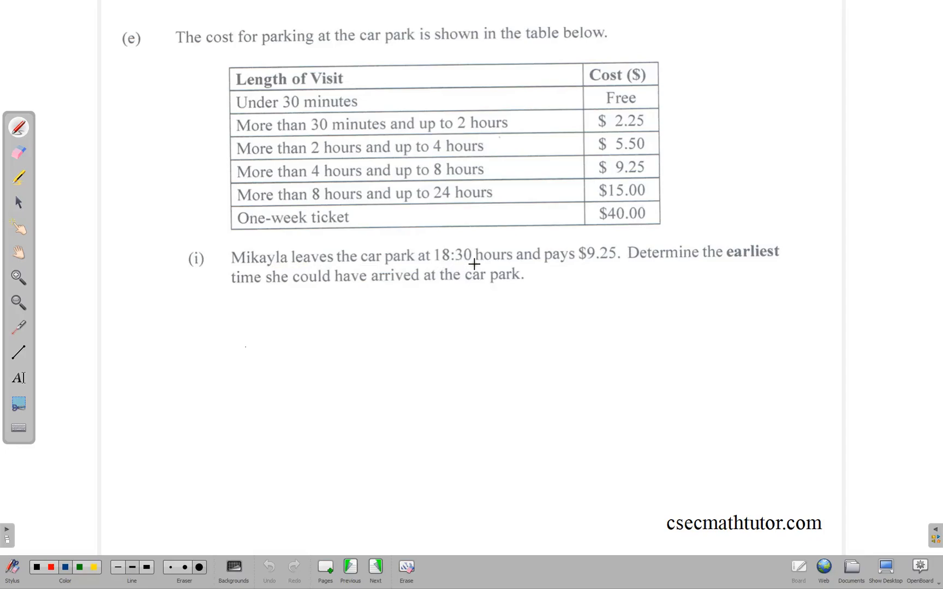
pyautogui.moveTo(579, 266)
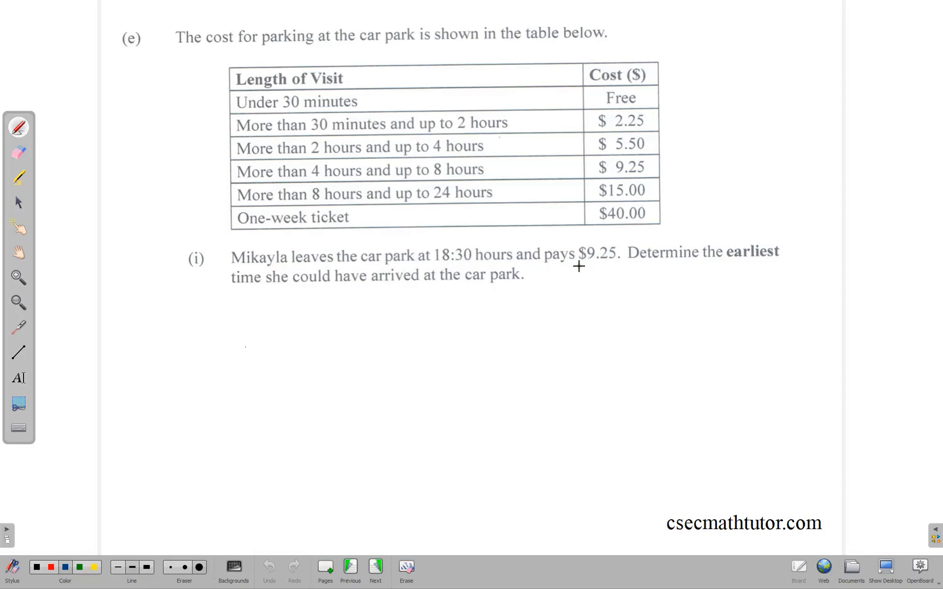
pyautogui.moveTo(568, 269)
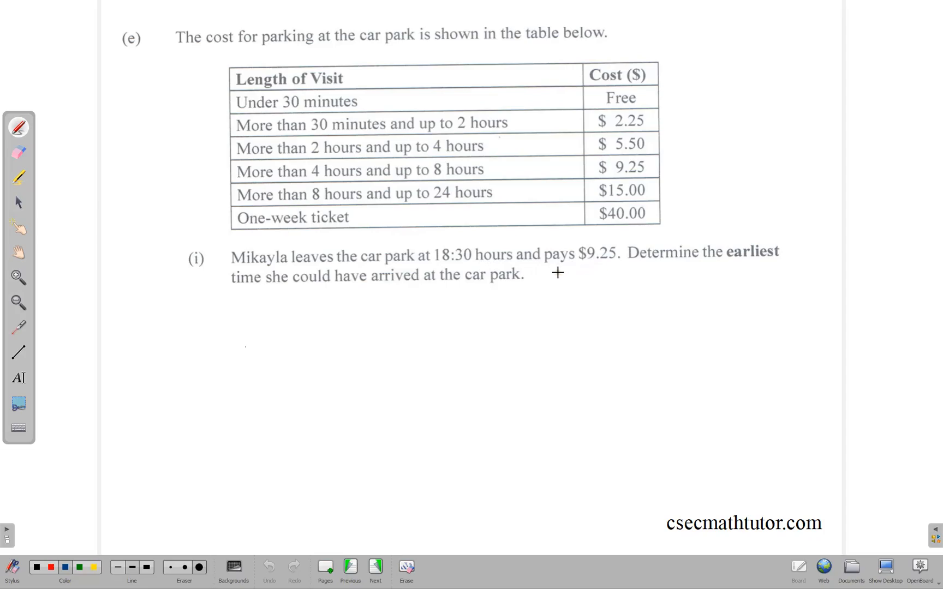
pyautogui.moveTo(501, 249)
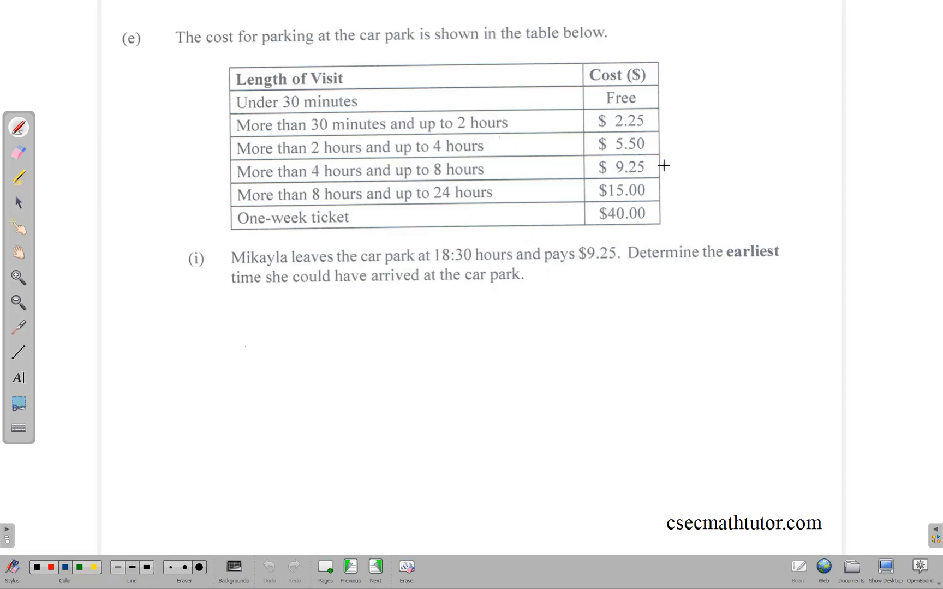
# Star the $9.25 row, note 4-8 hours, and get 18:30 − 8:00 = 10:30 earliest time
pyautogui.moveTo(661, 167); pyautogui.dragTo(676, 162)
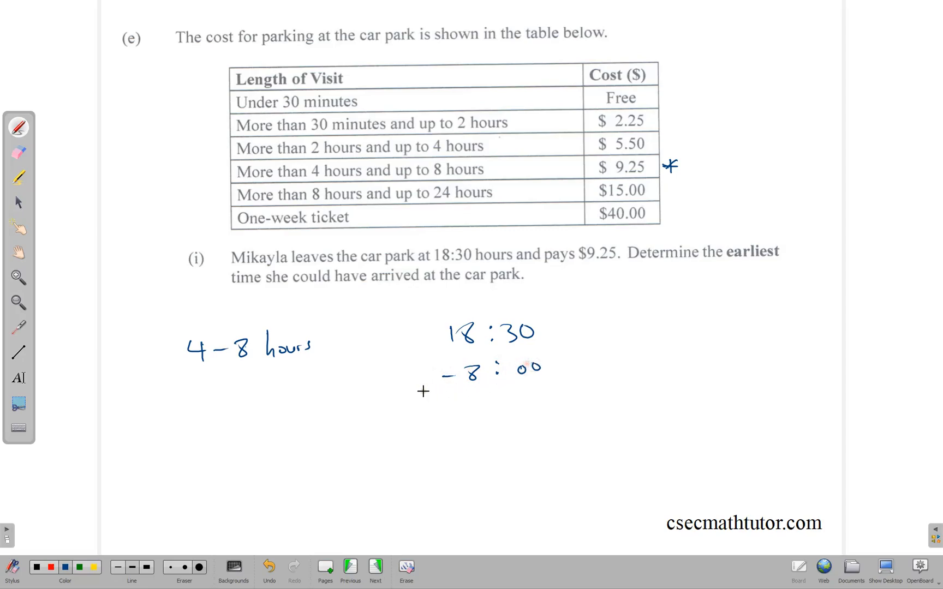
pyautogui.moveTo(414, 382); pyautogui.dragTo(574, 382)
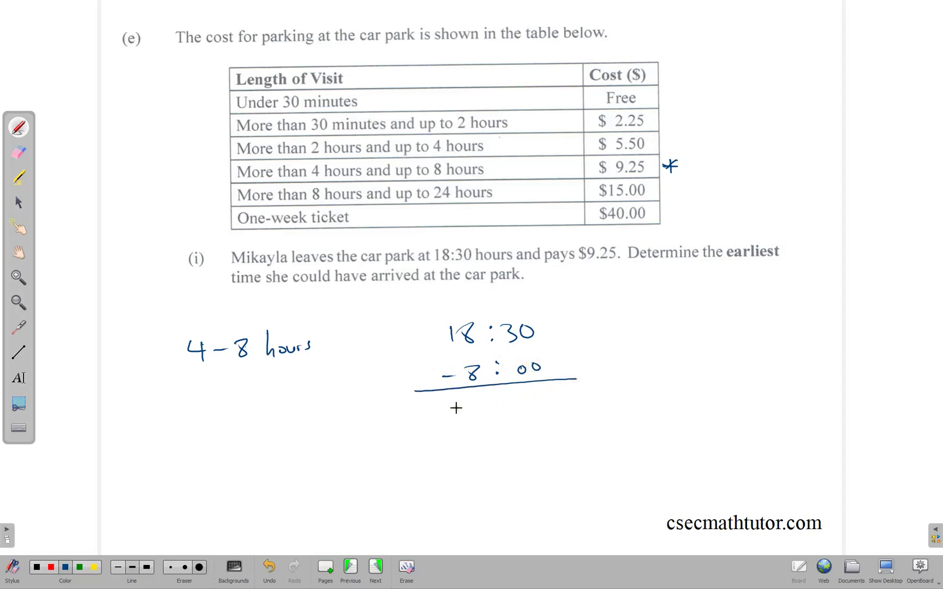
pyautogui.write('10')
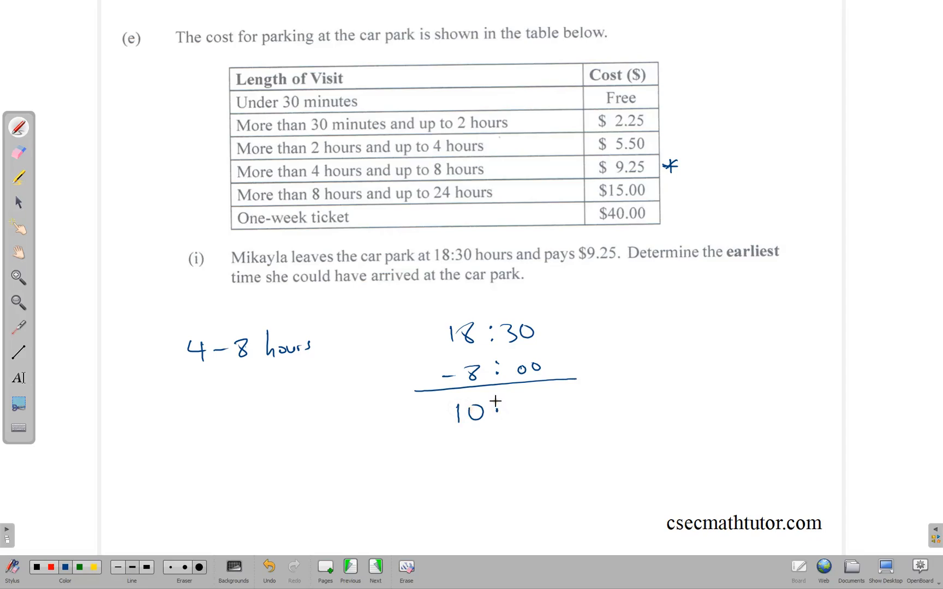
pyautogui.write(':30')
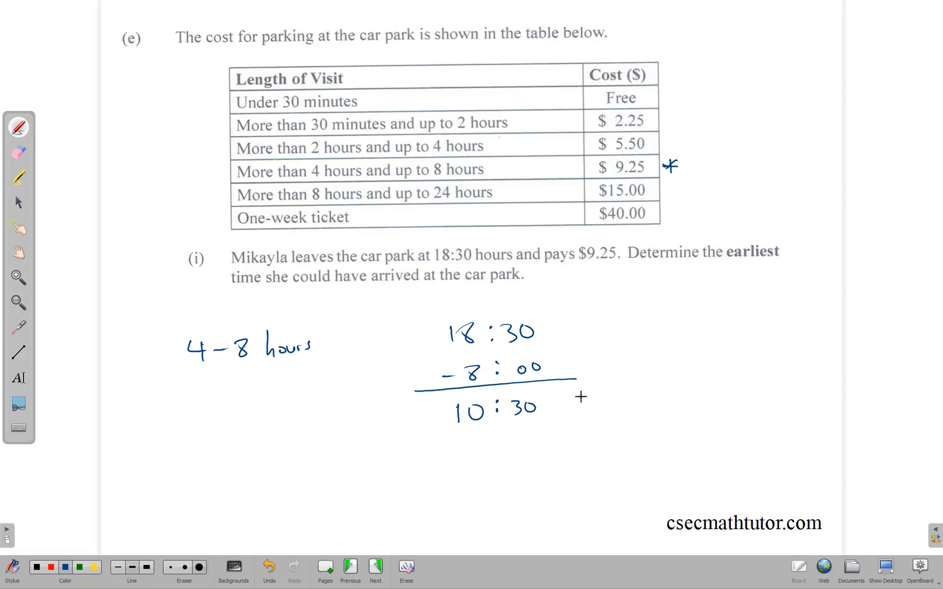
pyautogui.write('hours')
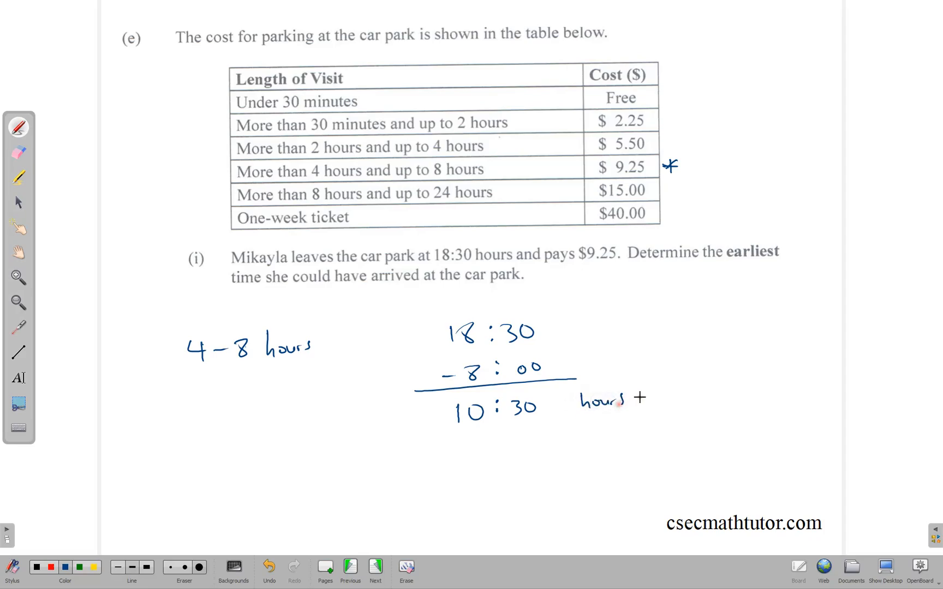
pyautogui.write('/earlies')
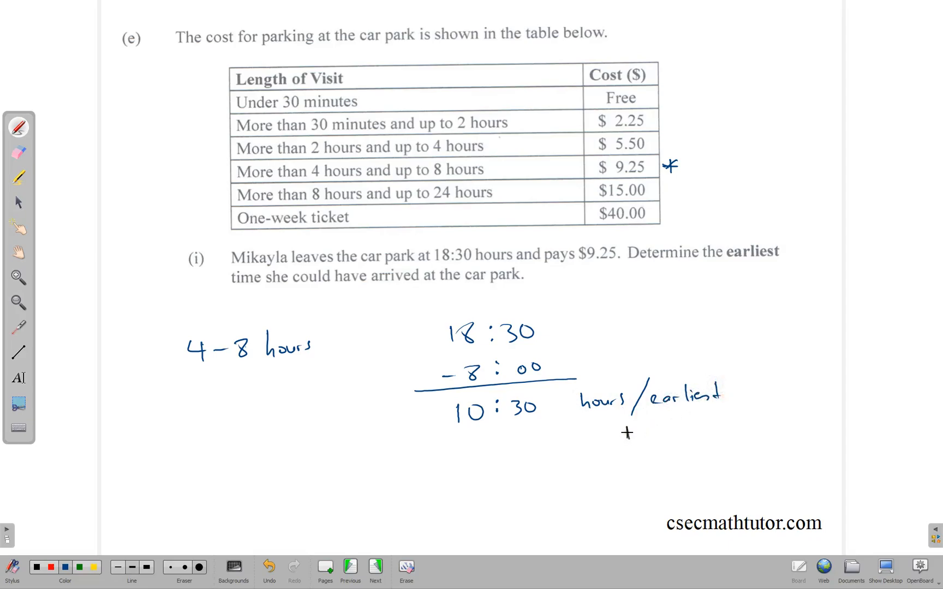
pyautogui.write('time')
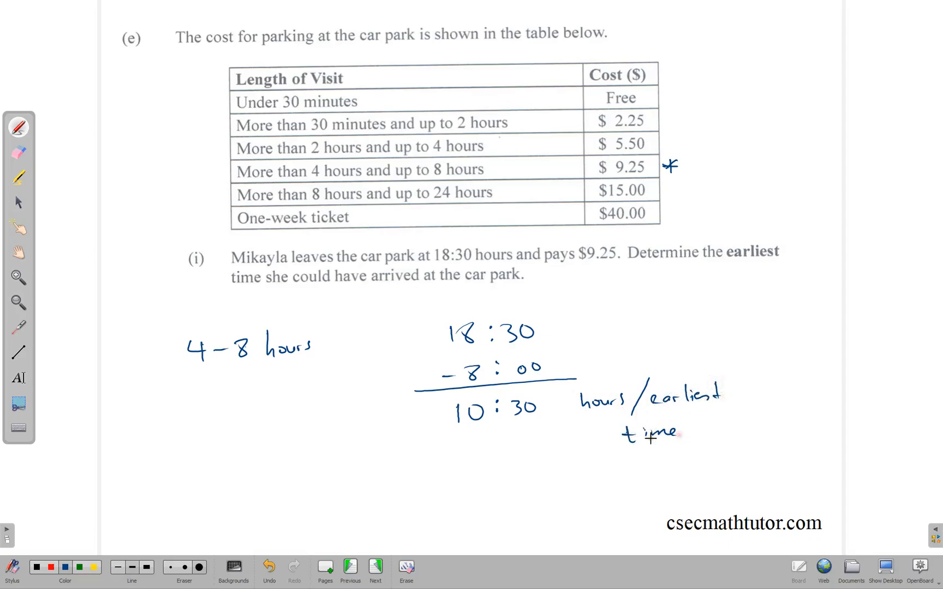
pyautogui.click(375, 565)
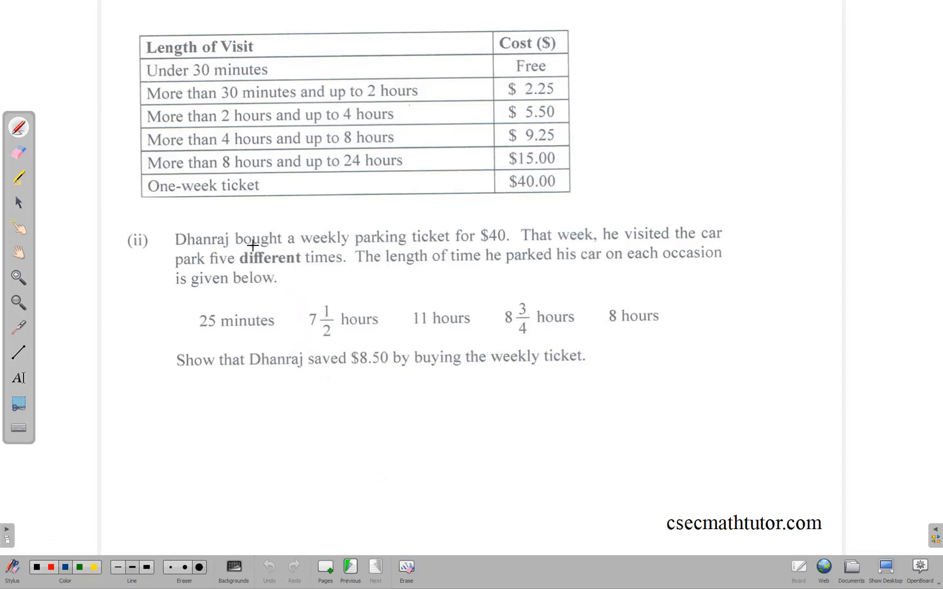
pyautogui.moveTo(368, 240)
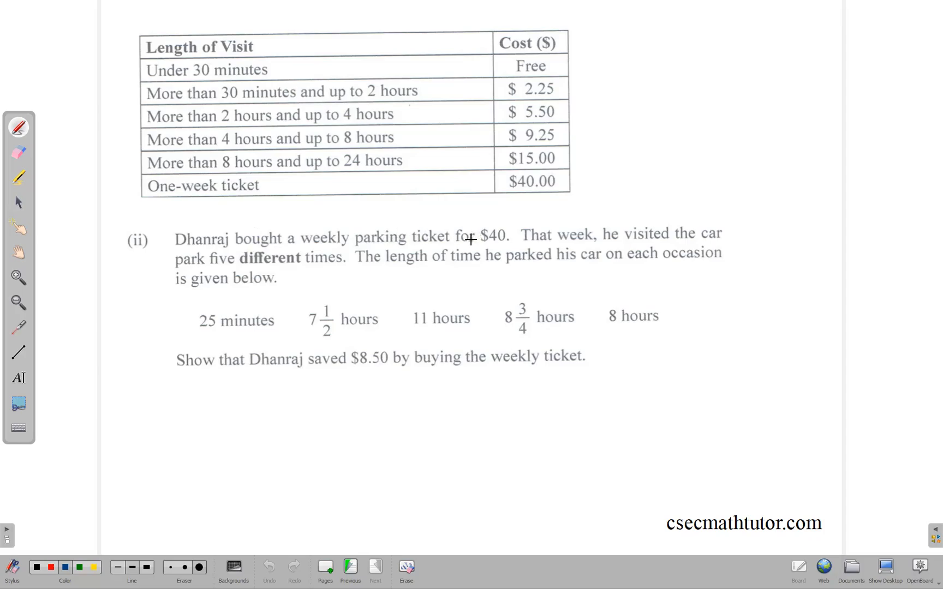
pyautogui.moveTo(600, 252)
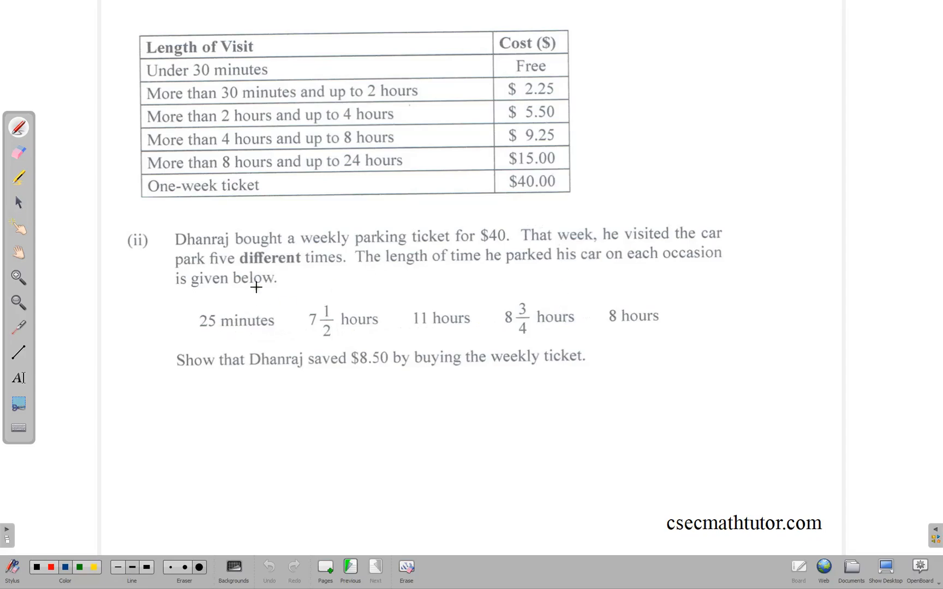
pyautogui.moveTo(233, 79)
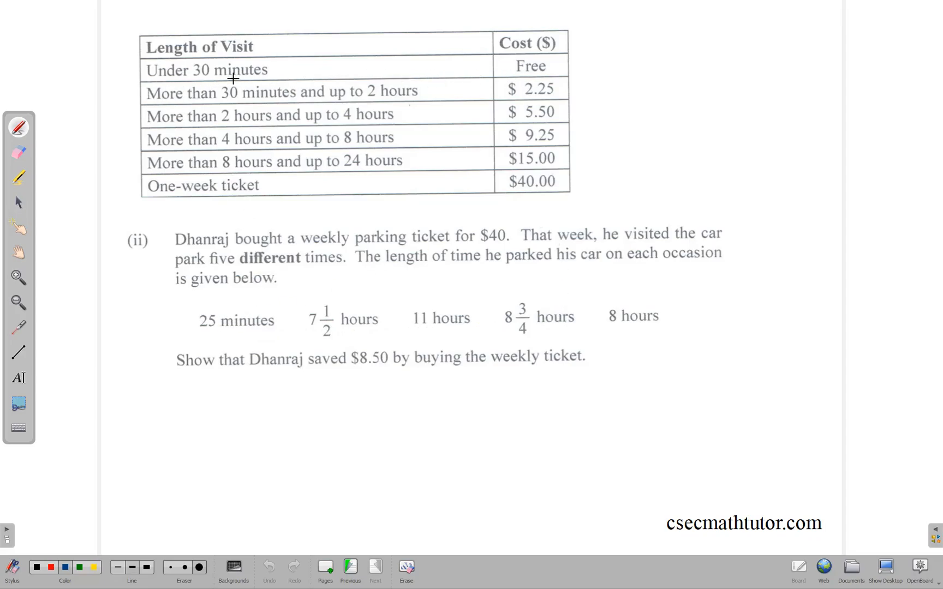
pyautogui.moveTo(187, 298)
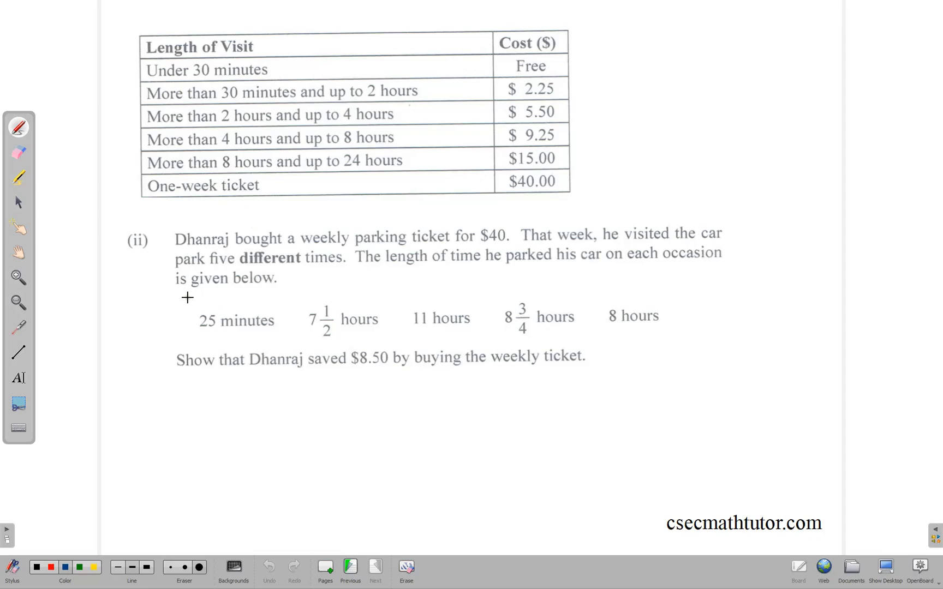
# Write Free, 9.25, 15.00, 15 and 9.25 above the five visit durations
pyautogui.moveTo(181, 300); pyautogui.dragTo(226, 304)
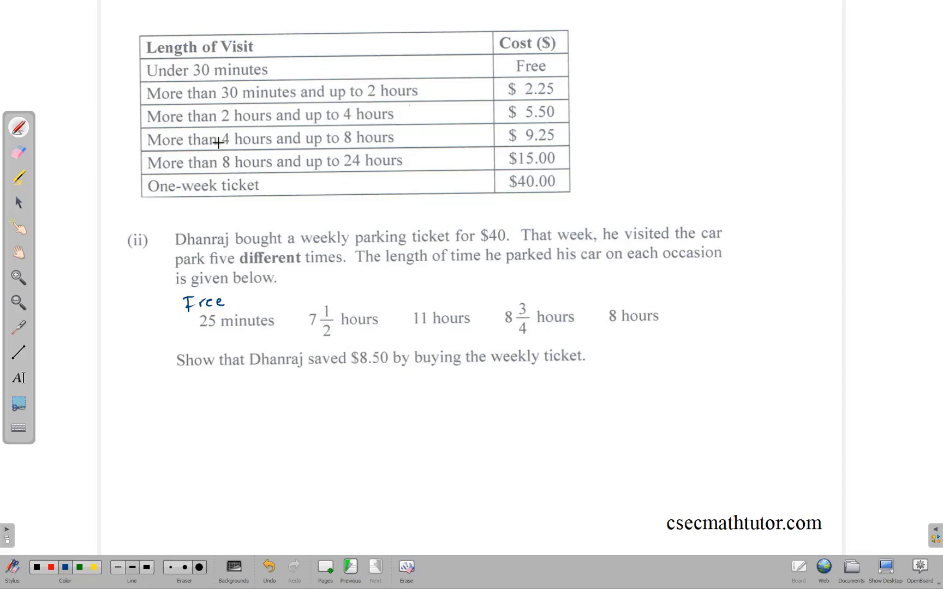
pyautogui.moveTo(332, 338)
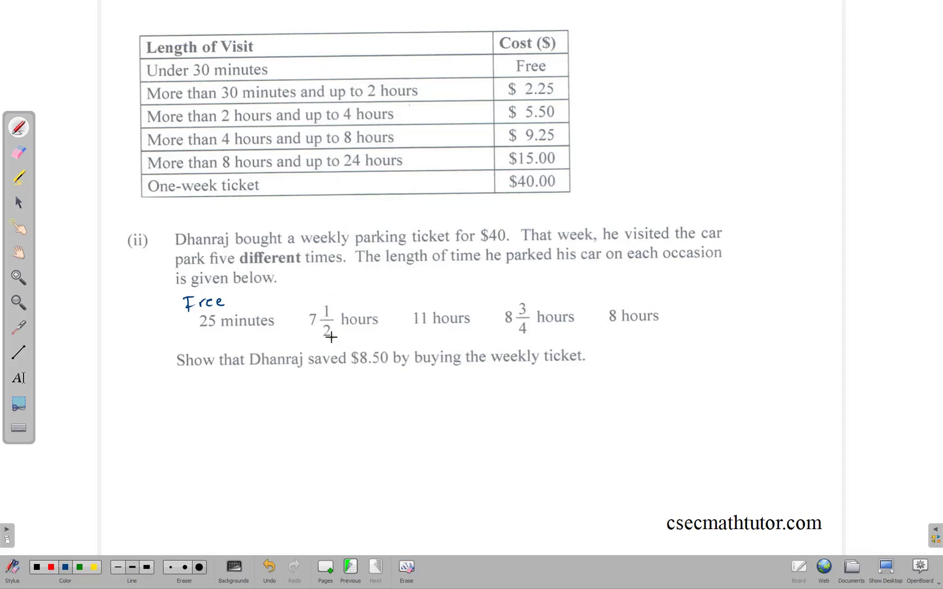
pyautogui.write('9.+')
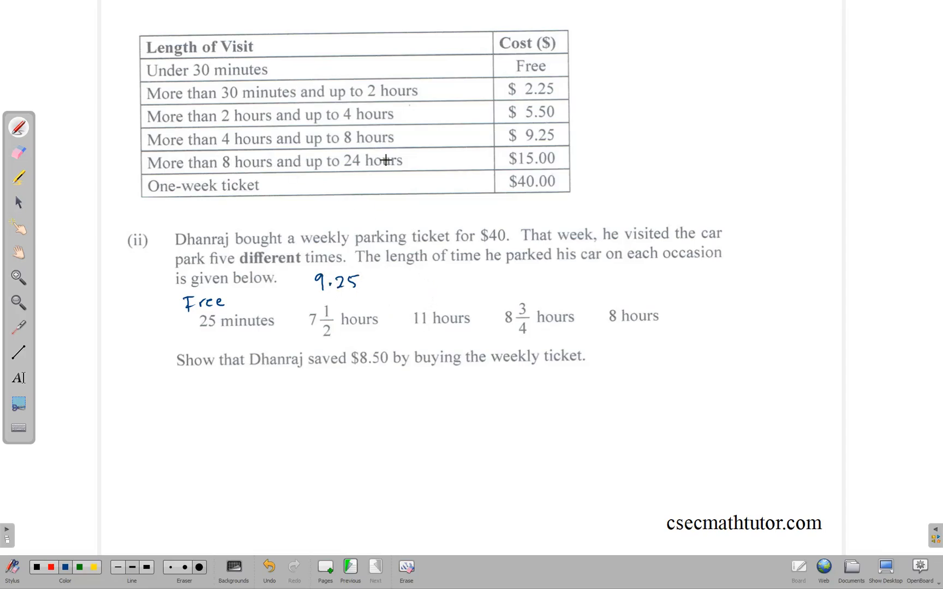
pyautogui.moveTo(536, 170)
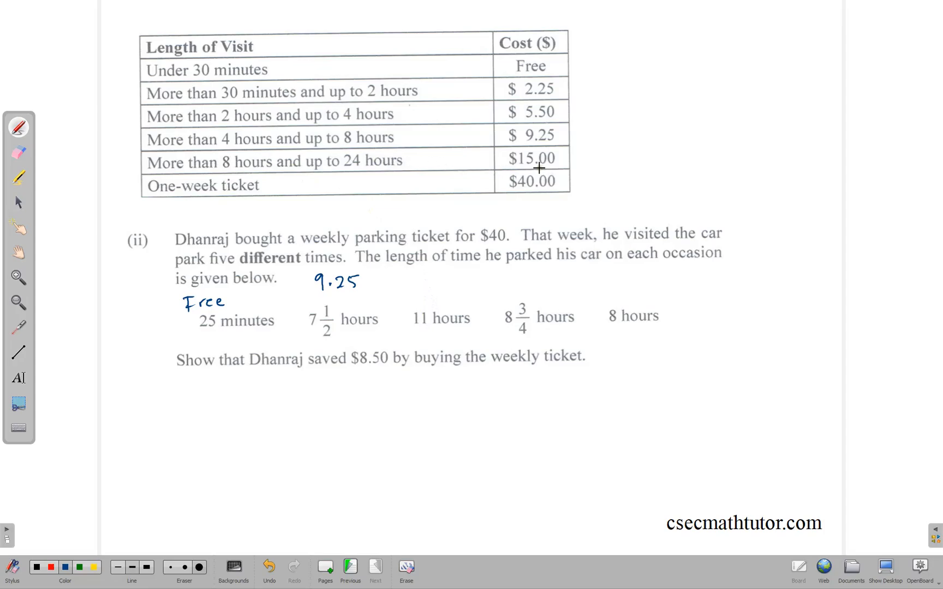
pyautogui.moveTo(356, 169)
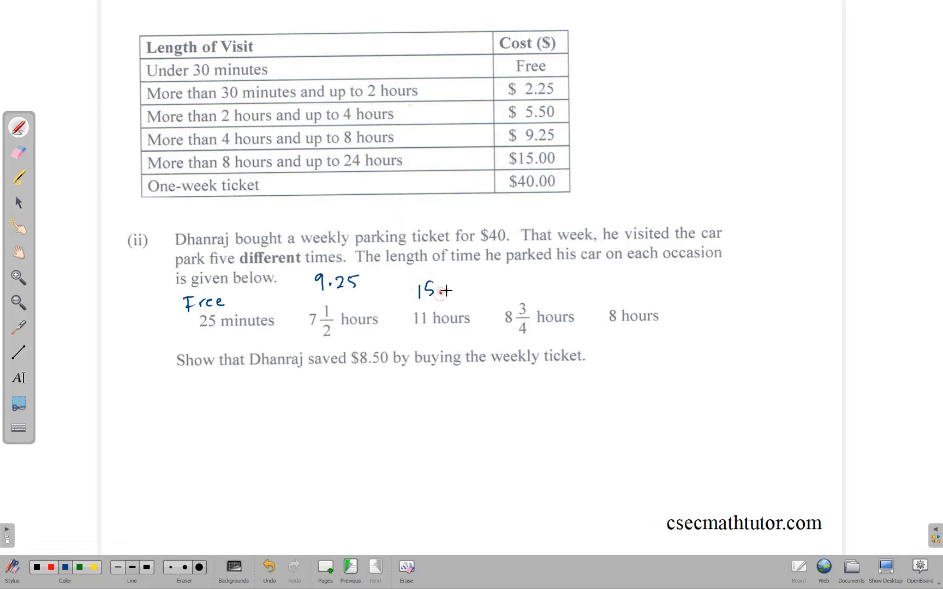
pyautogui.write('.00')
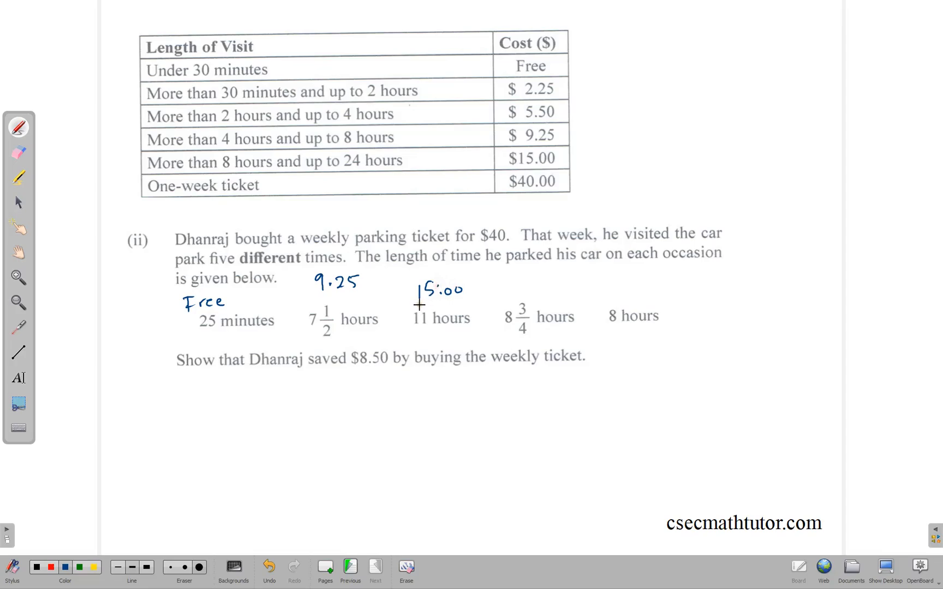
pyautogui.moveTo(489, 316)
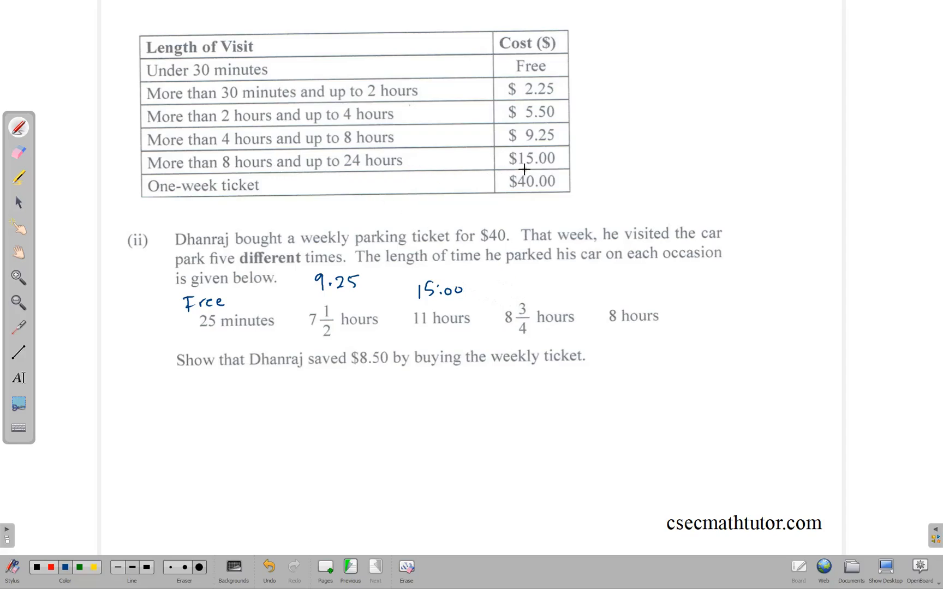
pyautogui.write('15')
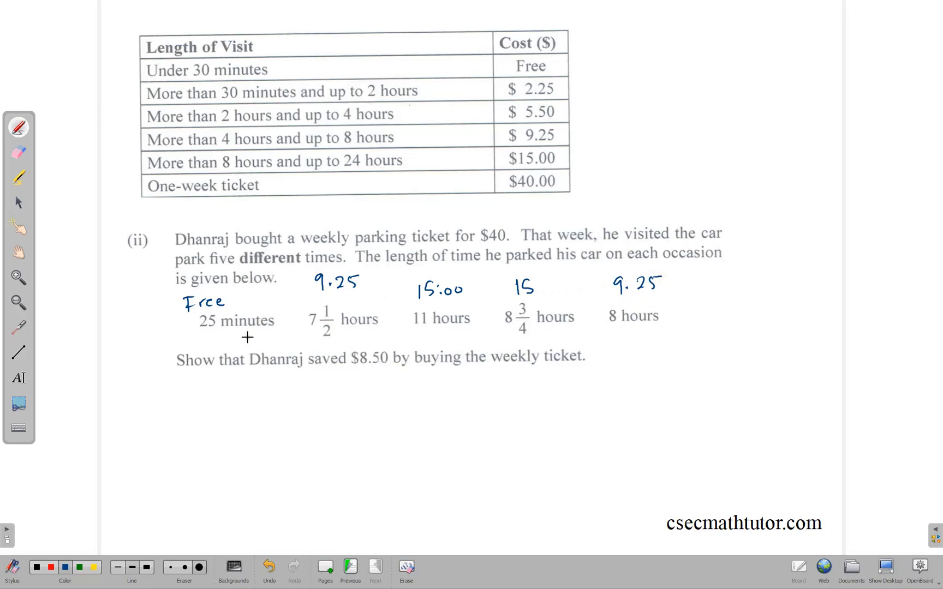
pyautogui.moveTo(368, 372)
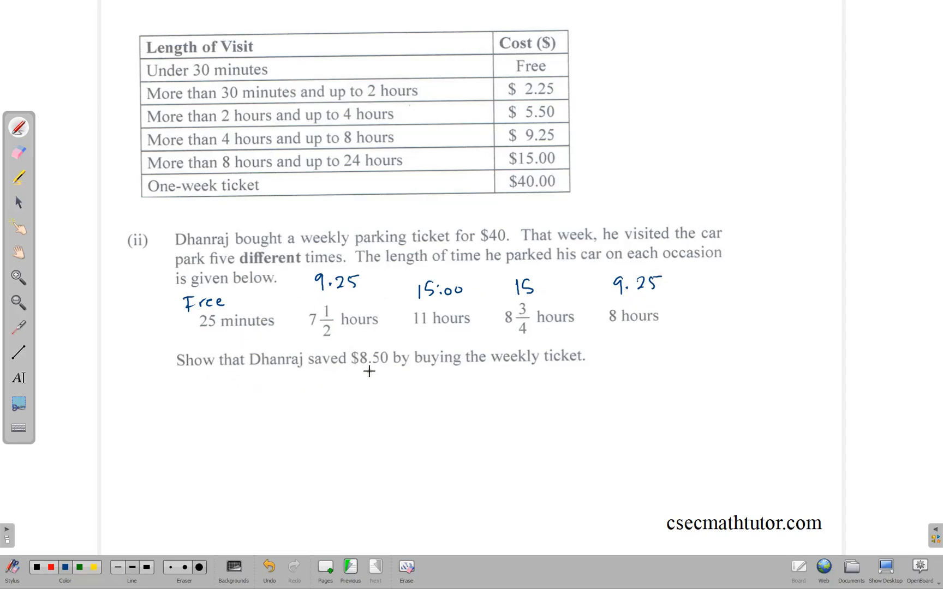
pyautogui.moveTo(472, 370)
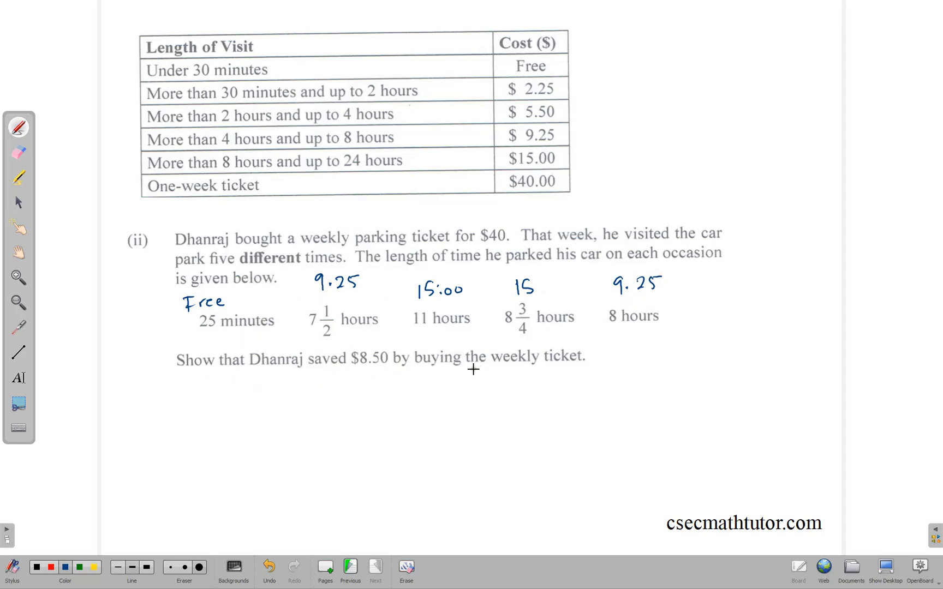
pyautogui.moveTo(481, 369)
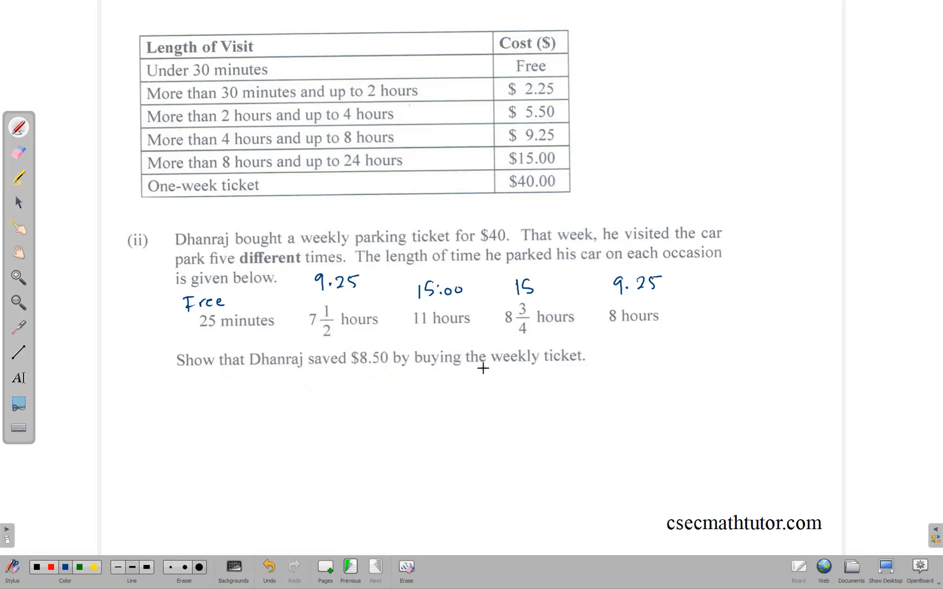
pyautogui.moveTo(371, 342)
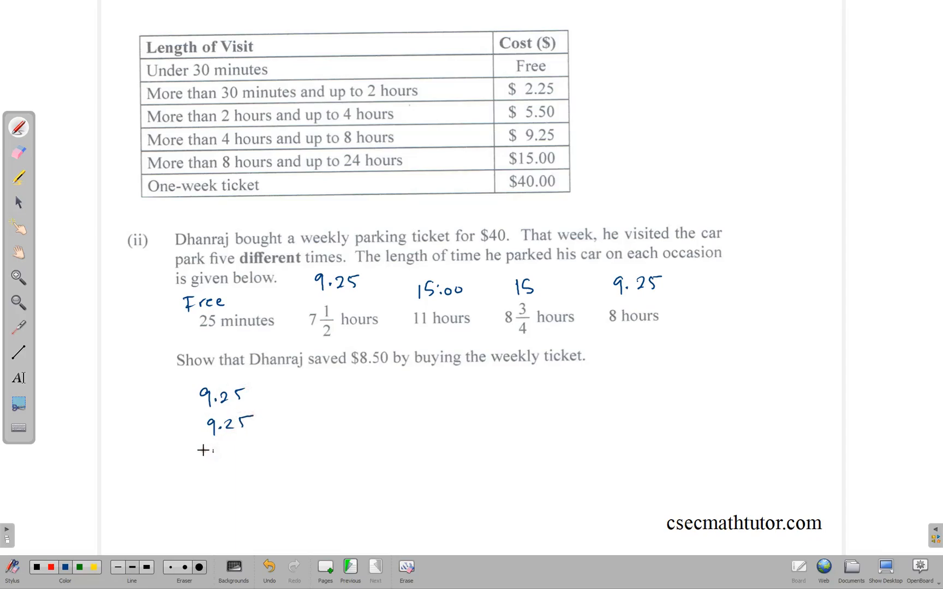
# Column-add 9.25, 9.25, 15.00 and 15.00, ruling a line and writing 48.50
pyautogui.write('15')
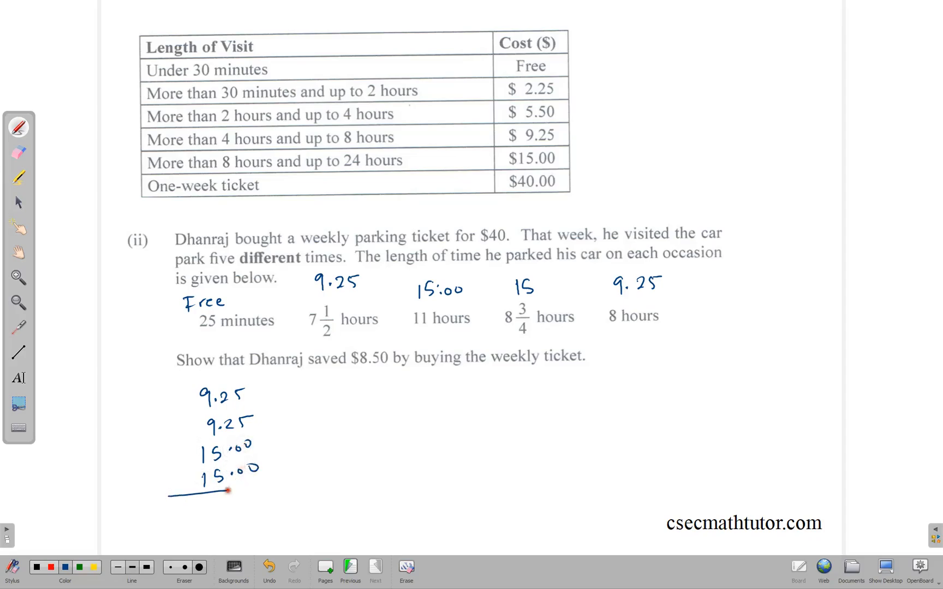
pyautogui.moveTo(171, 481); pyautogui.dragTo(319, 482)
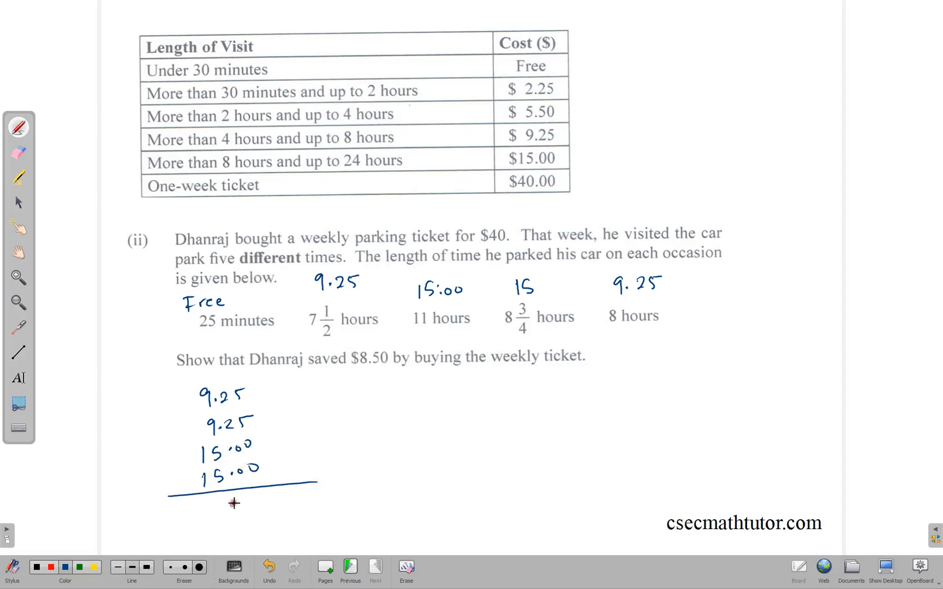
pyautogui.write('.50')
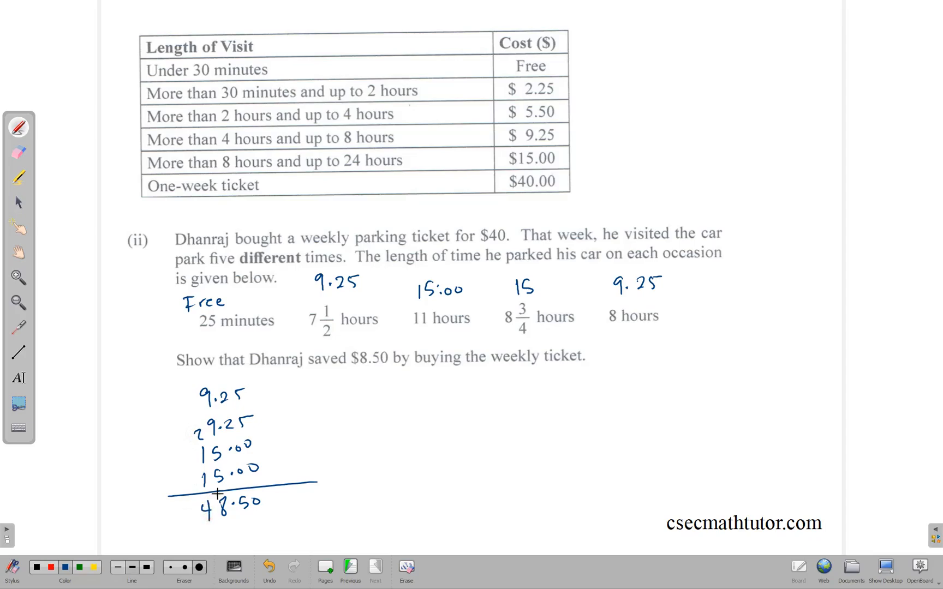
pyautogui.moveTo(280, 380)
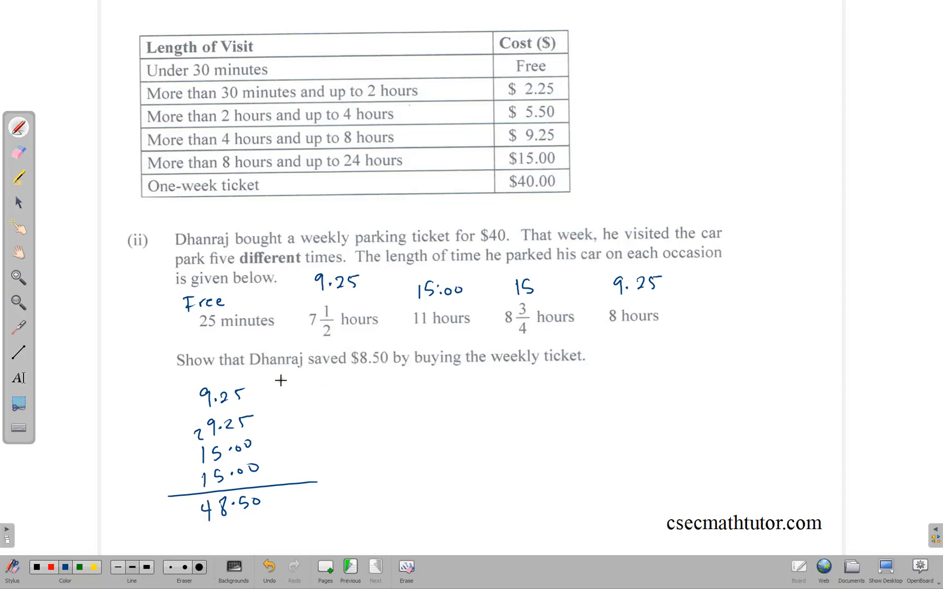
pyautogui.moveTo(387, 398)
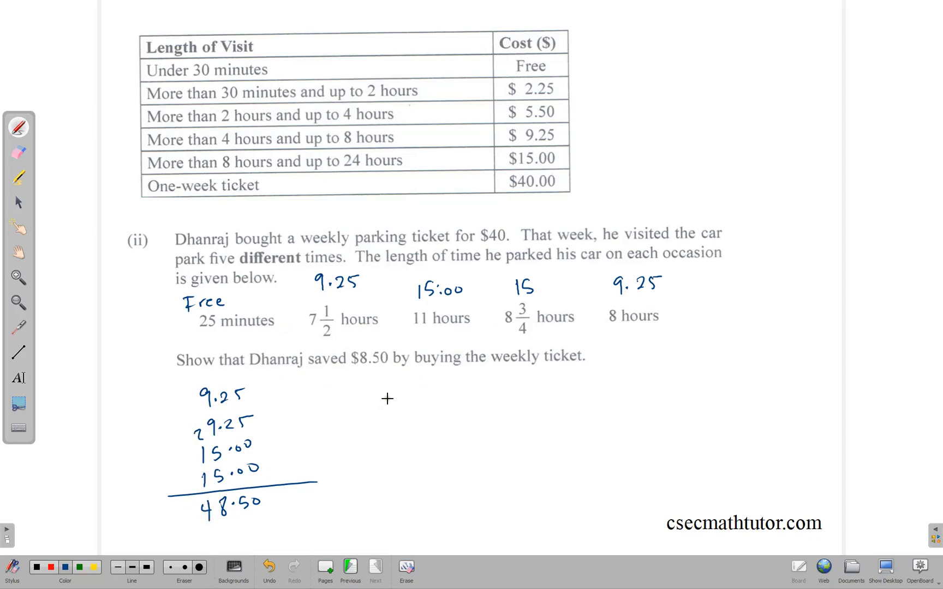
# Write $48.50 − $40.00, underline it, and write the $8.50 saving below
pyautogui.write('*40')
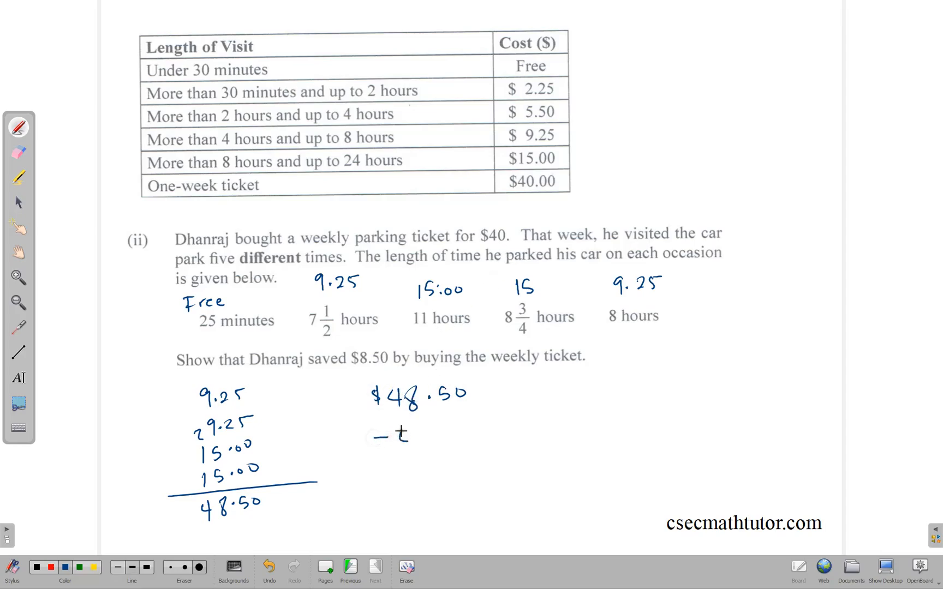
pyautogui.write('40.00')
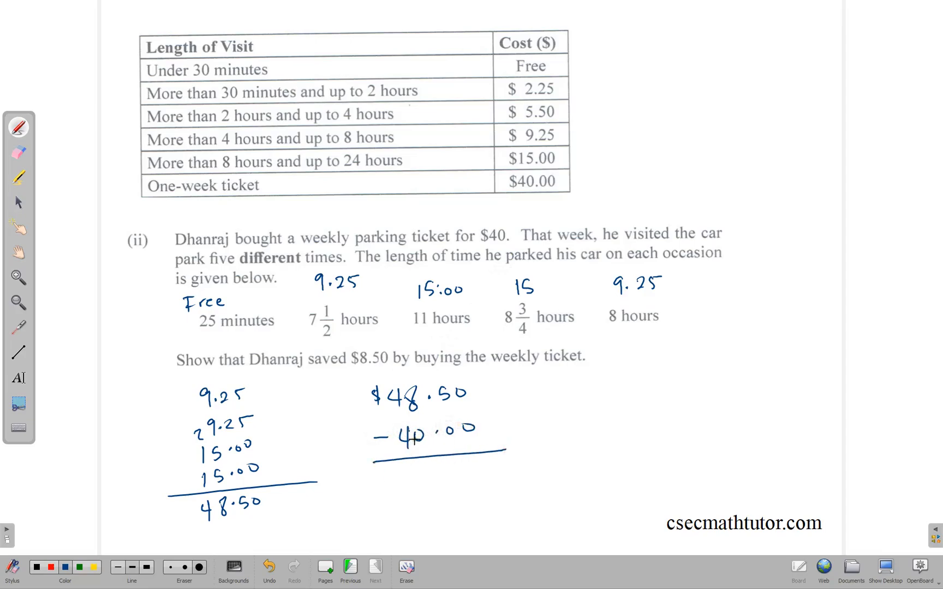
pyautogui.click(412, 472)
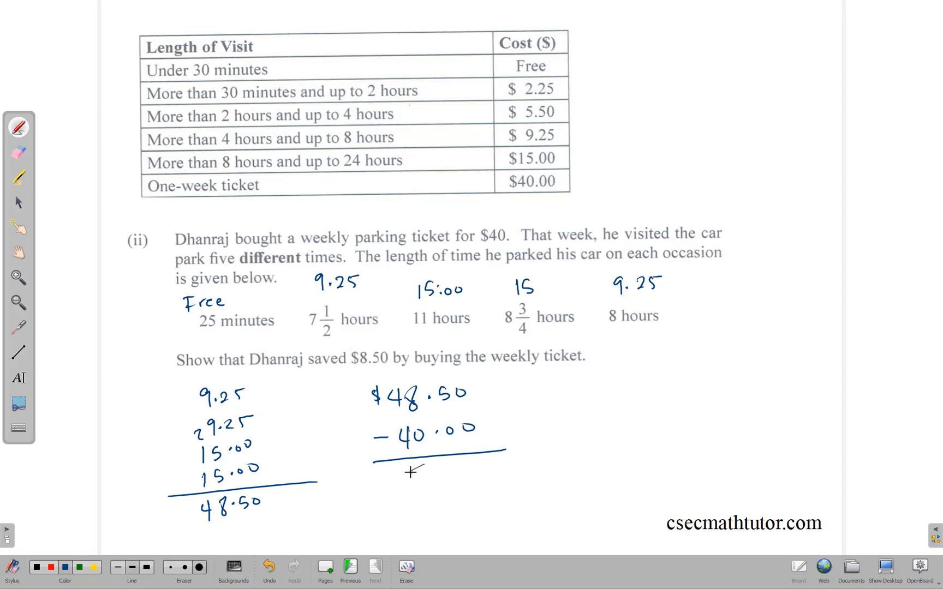
pyautogui.write('8.50')
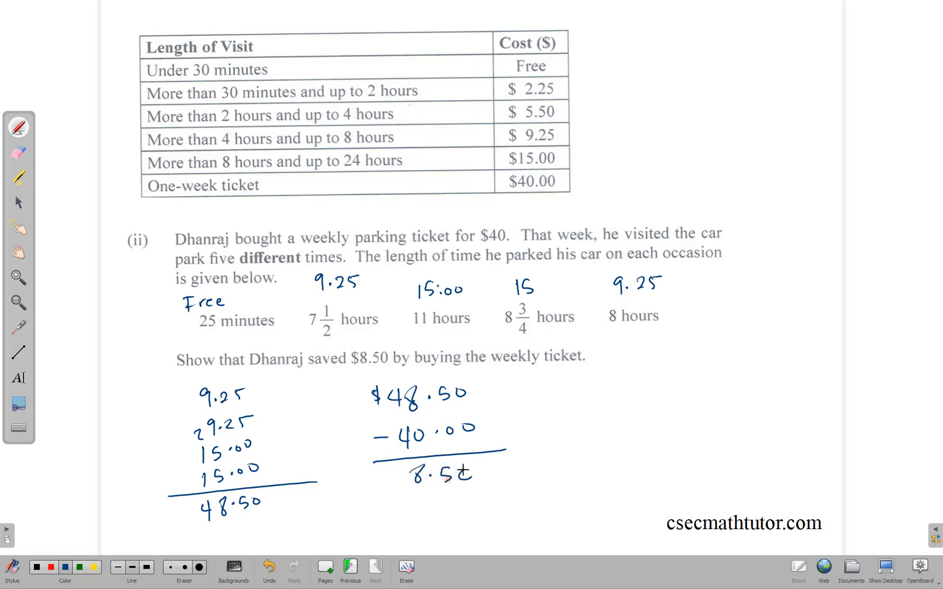
pyautogui.click(398, 480)
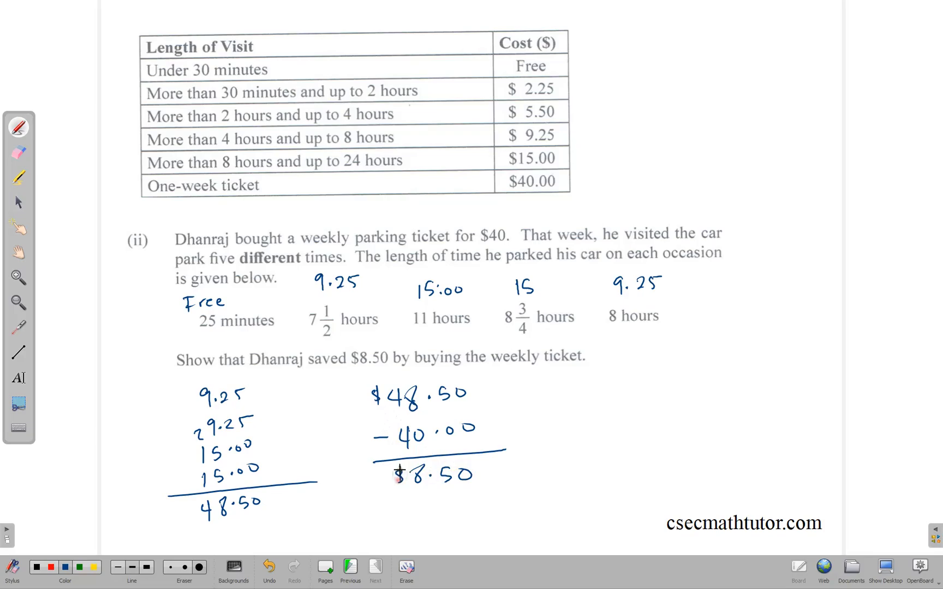